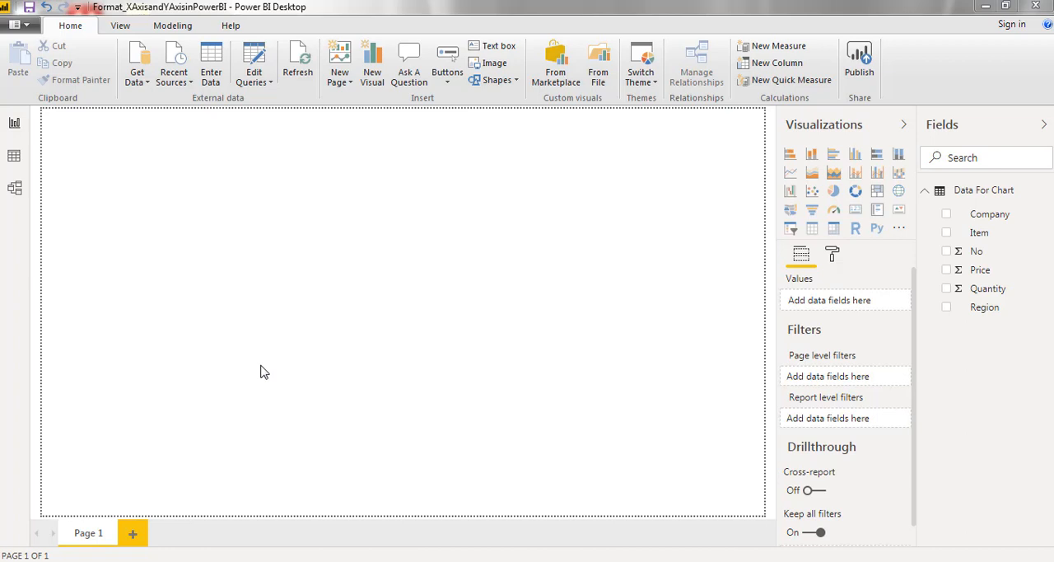
{"action": "mouse_move", "coordinate": [428, 365]}
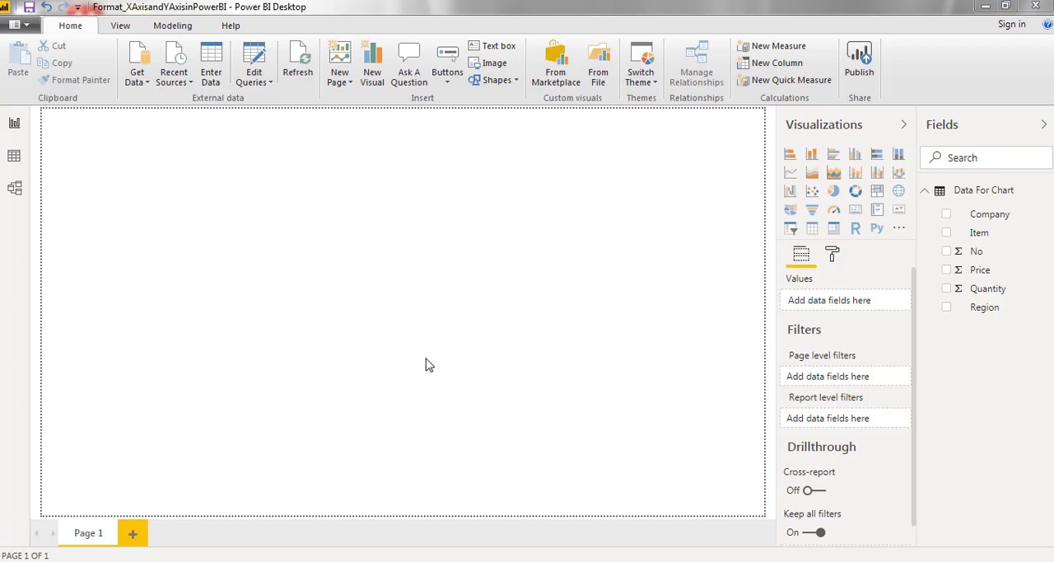
{"action": "mouse_move", "coordinate": [946, 288]}
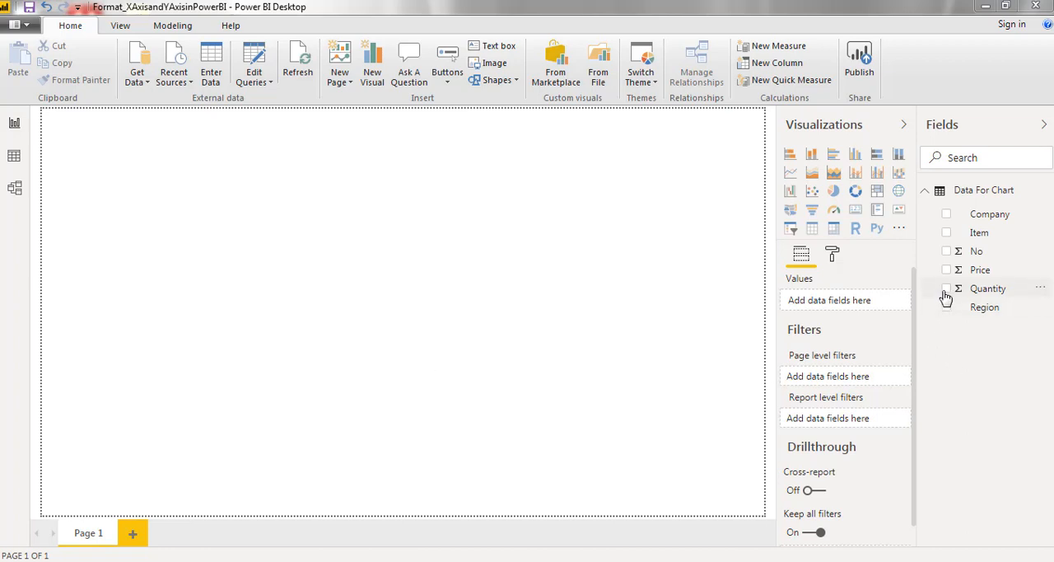
- Chart Quantity by Item with columns for Banana, Apple, Grapes, Orange and Mango
{"action": "left_click", "coordinate": [947, 289]}
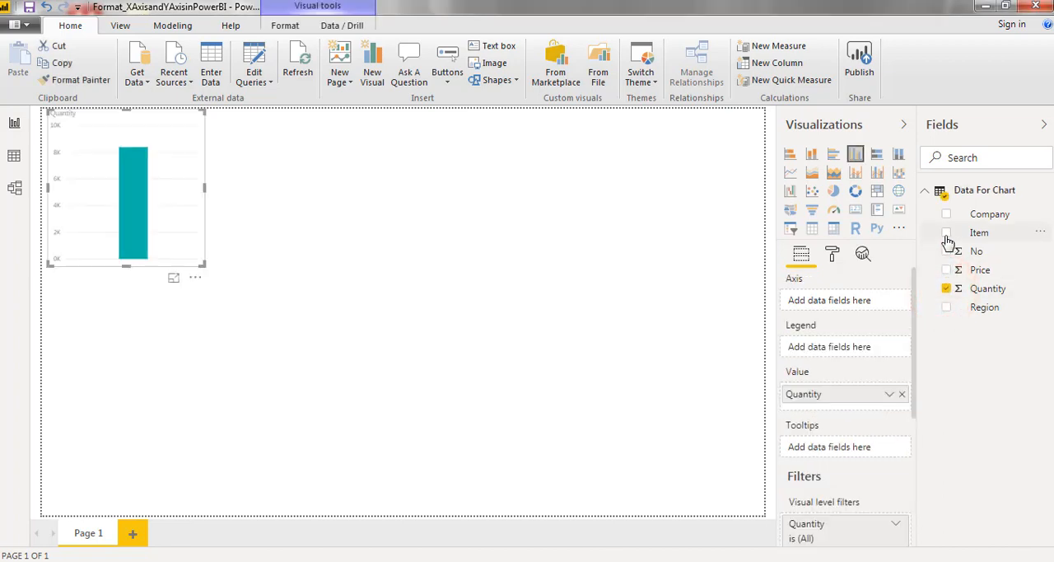
{"action": "left_click", "coordinate": [946, 232]}
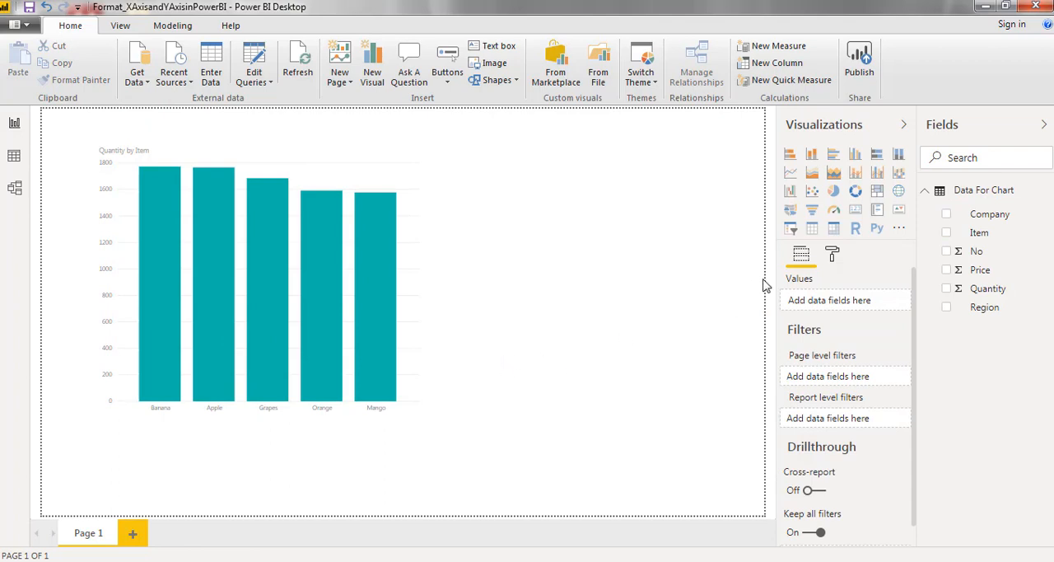
{"action": "mouse_move", "coordinate": [801, 254]}
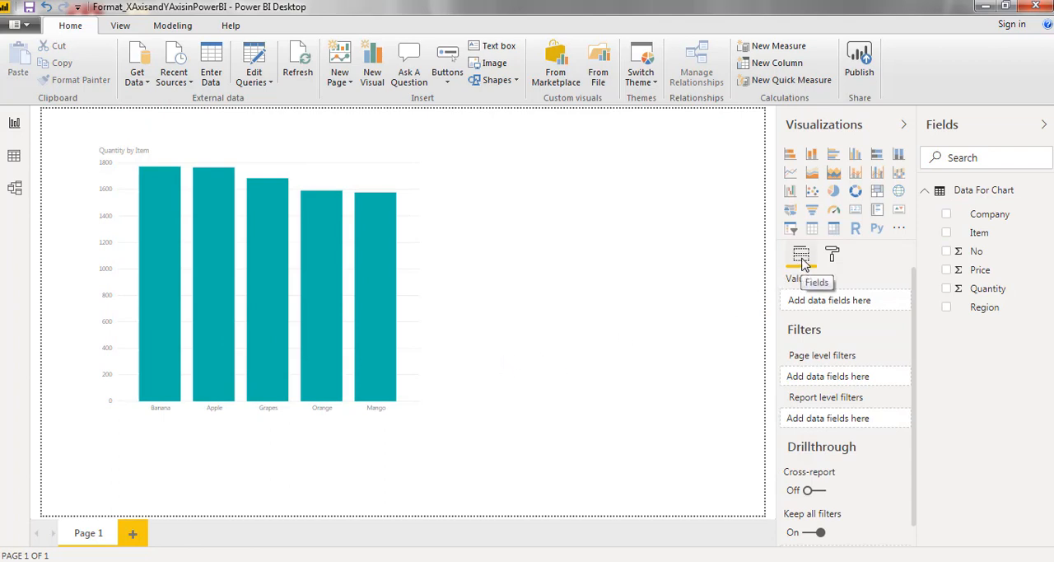
{"action": "mouse_move", "coordinate": [832, 252]}
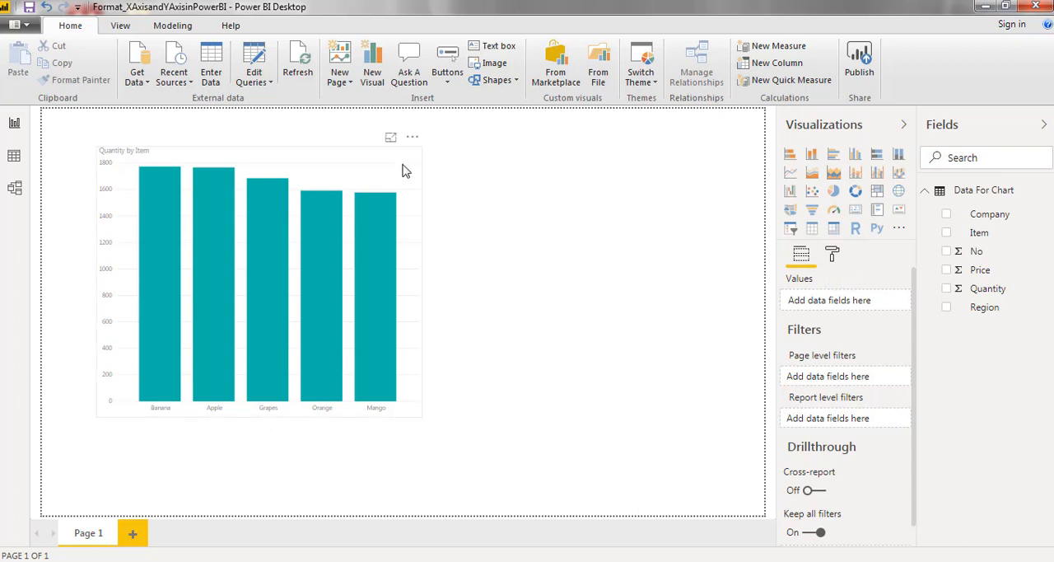
- Select the Quantity by Item chart to show Item as axis and Quantity as value
{"action": "left_click", "coordinate": [247, 280]}
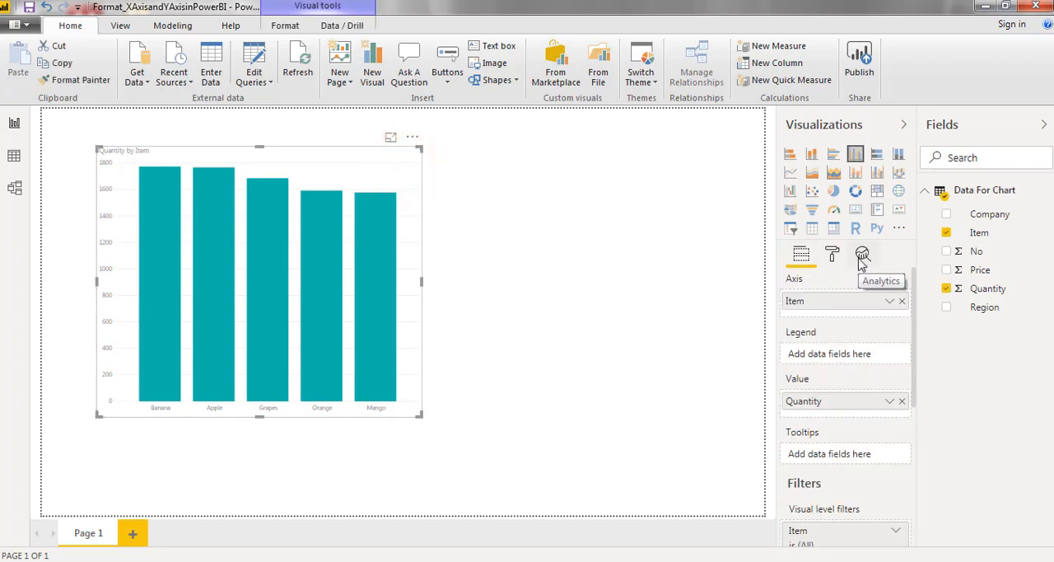
{"action": "mouse_move", "coordinate": [862, 254]}
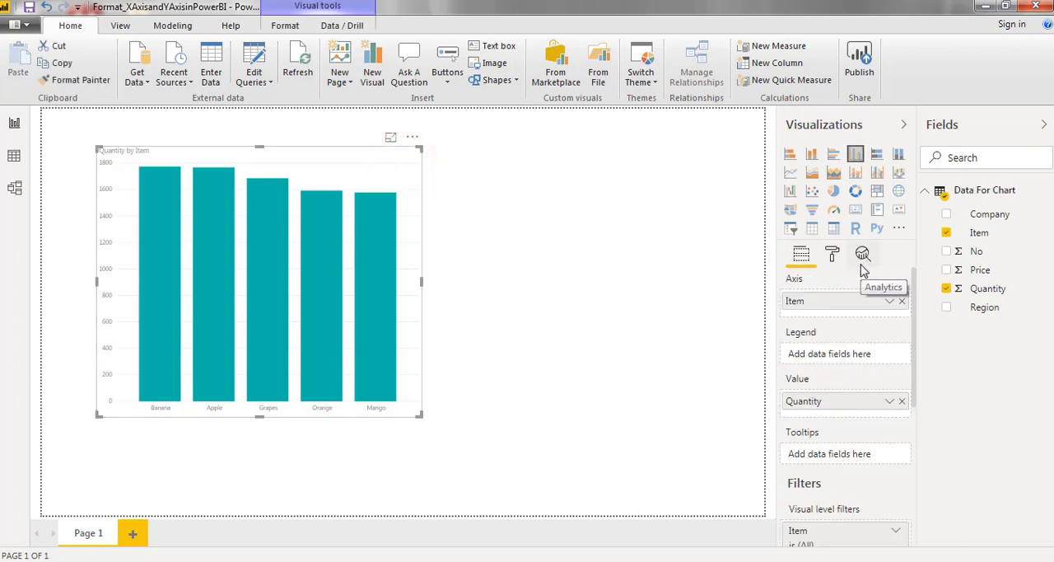
{"action": "mouse_move", "coordinate": [832, 252]}
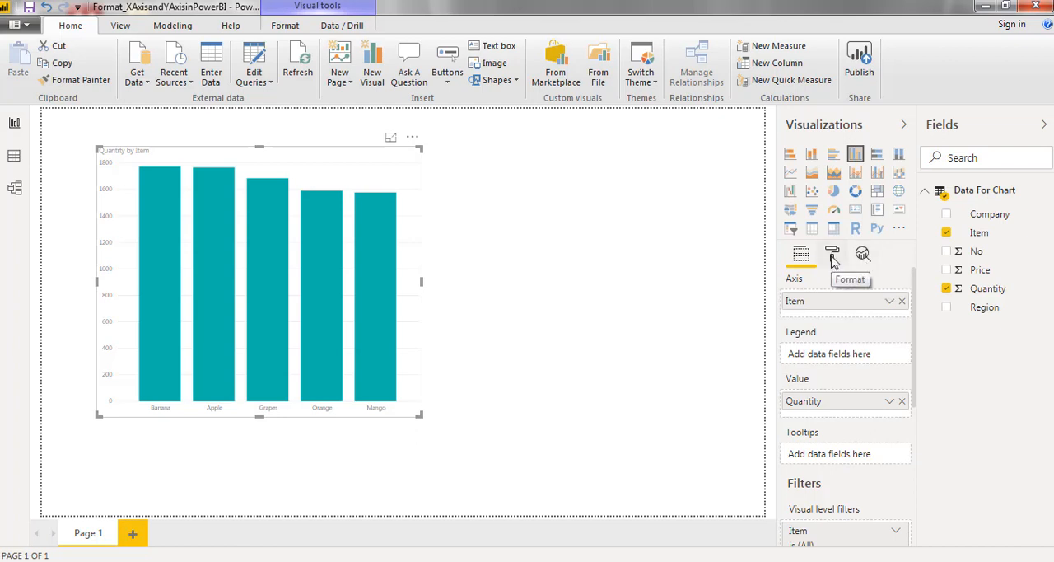
- Show the chart's Format sections: X axis, Y axis, Data colors, Title
{"action": "left_click", "coordinate": [832, 253]}
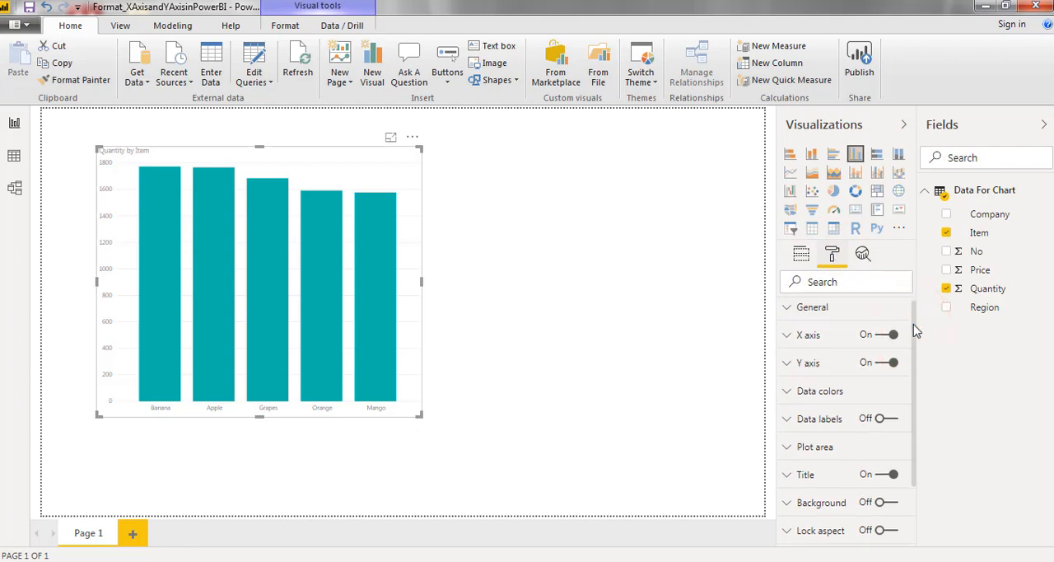
{"action": "scroll", "scroll_direction": "down", "scroll_amount": 3}
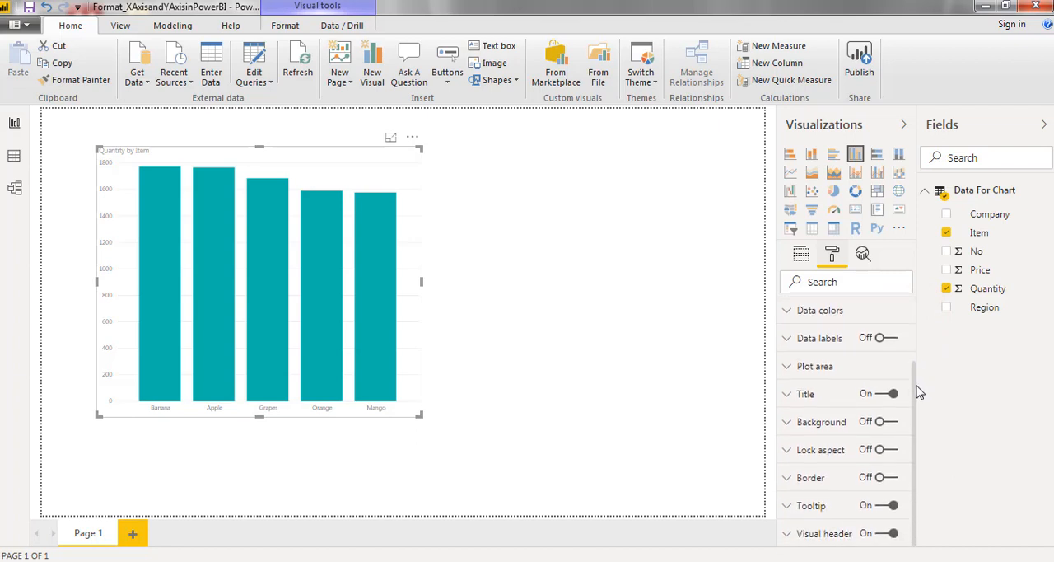
{"action": "mouse_move", "coordinate": [898, 353]}
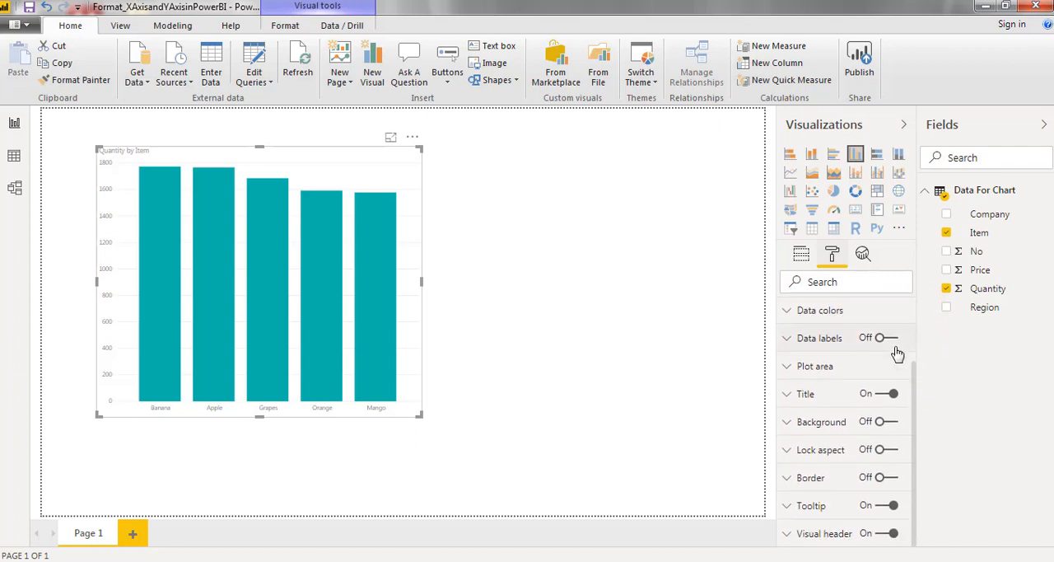
{"action": "mouse_move", "coordinate": [943, 422]}
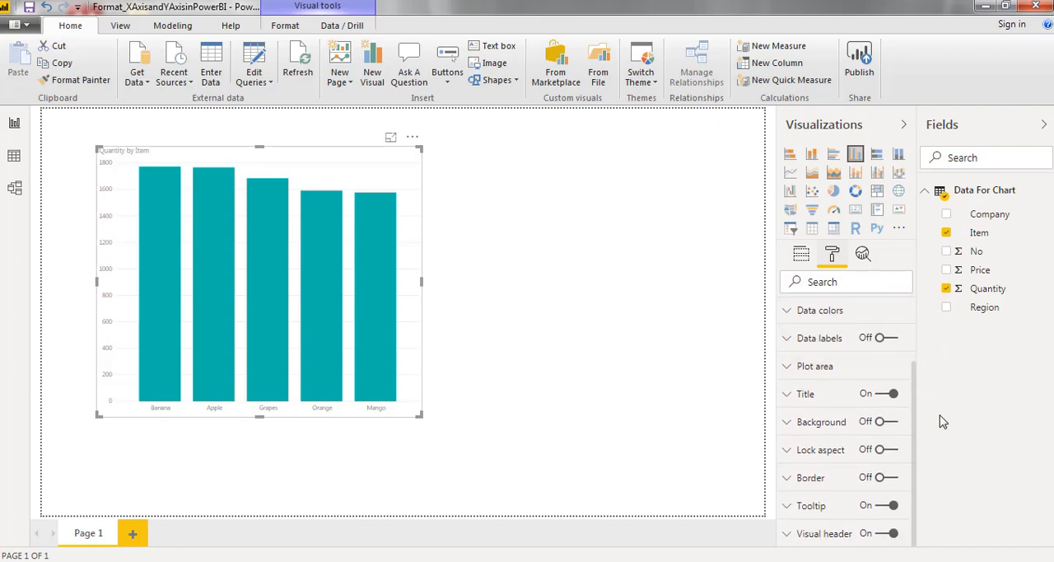
{"action": "mouse_move", "coordinate": [938, 426]}
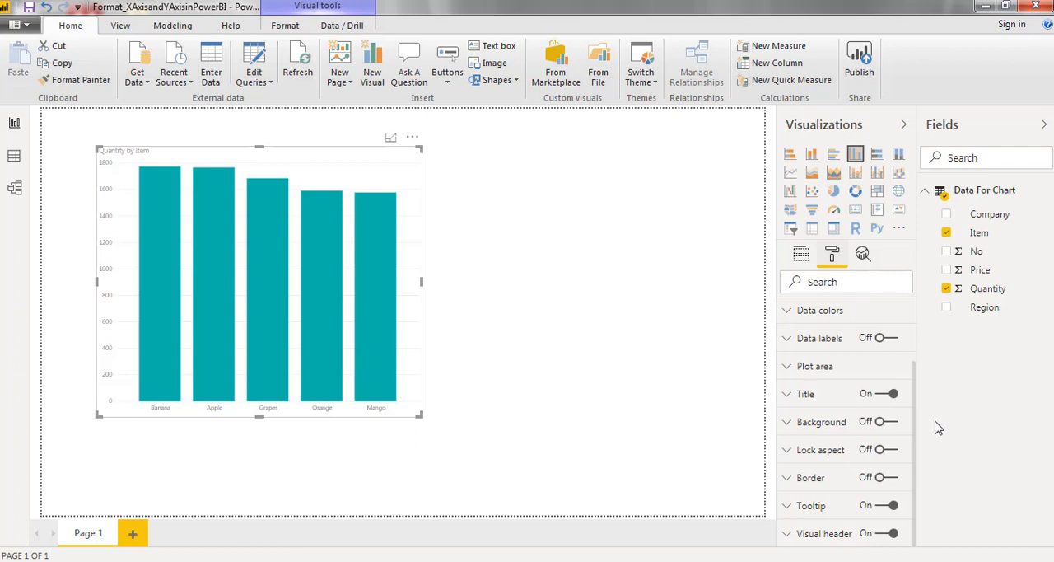
{"action": "scroll", "scroll_direction": "up", "scroll_amount": 3}
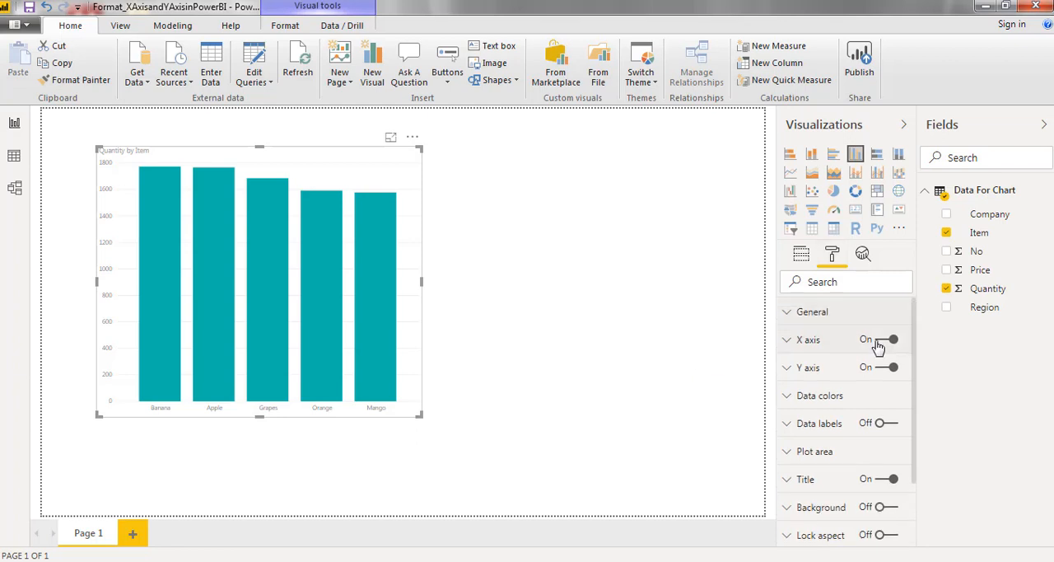
- Turn the X axis off and back on, then enlarge the chart toward the lower right
{"action": "left_click", "coordinate": [890, 340]}
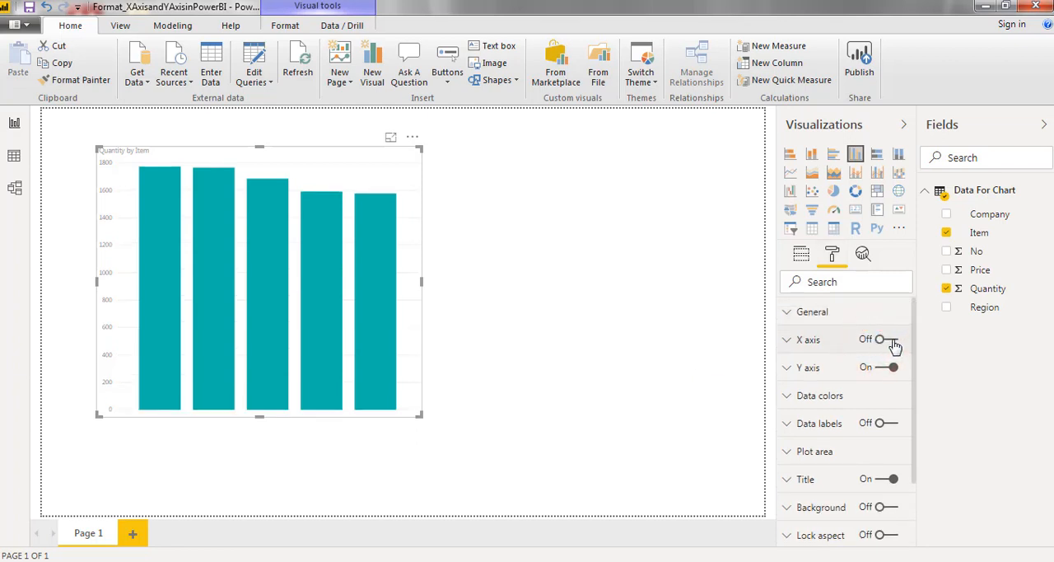
{"action": "left_click", "coordinate": [890, 339]}
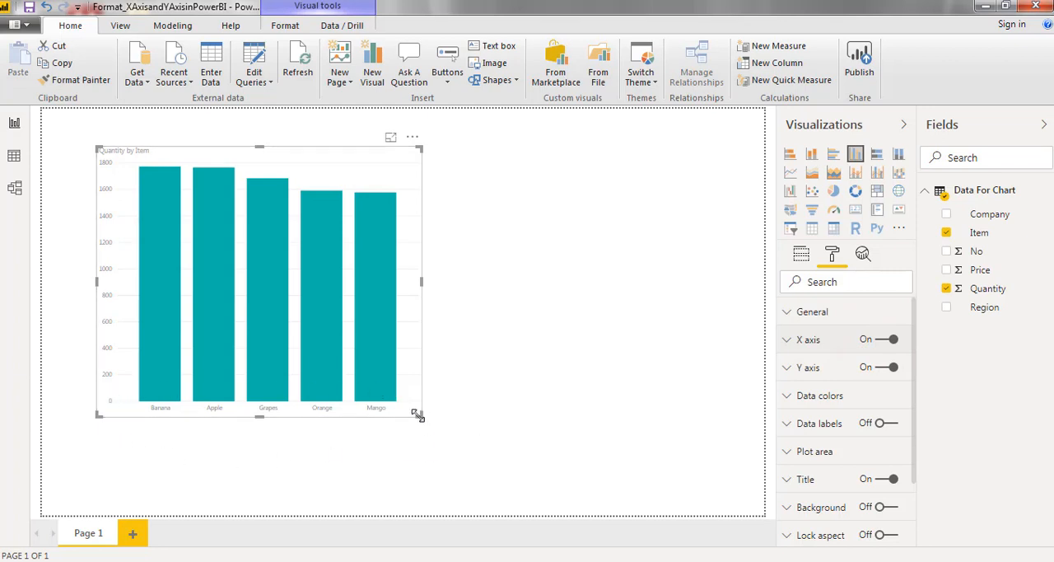
{"action": "left_click_drag", "start_coordinate": [419, 414], "coordinate": [470, 464]}
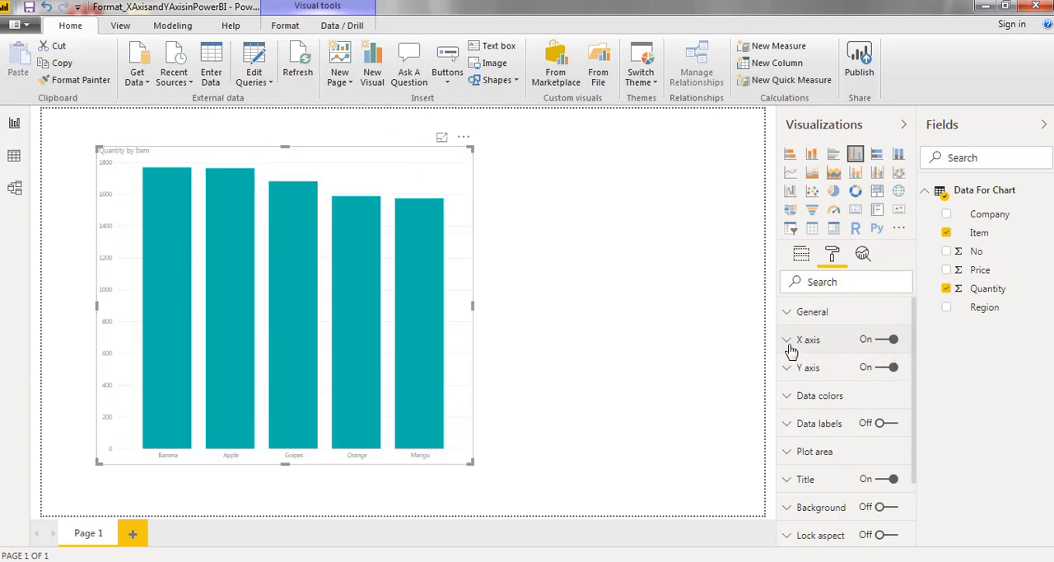
- Make the X axis category labels maroon at 17 pt text size
{"action": "left_click", "coordinate": [808, 339]}
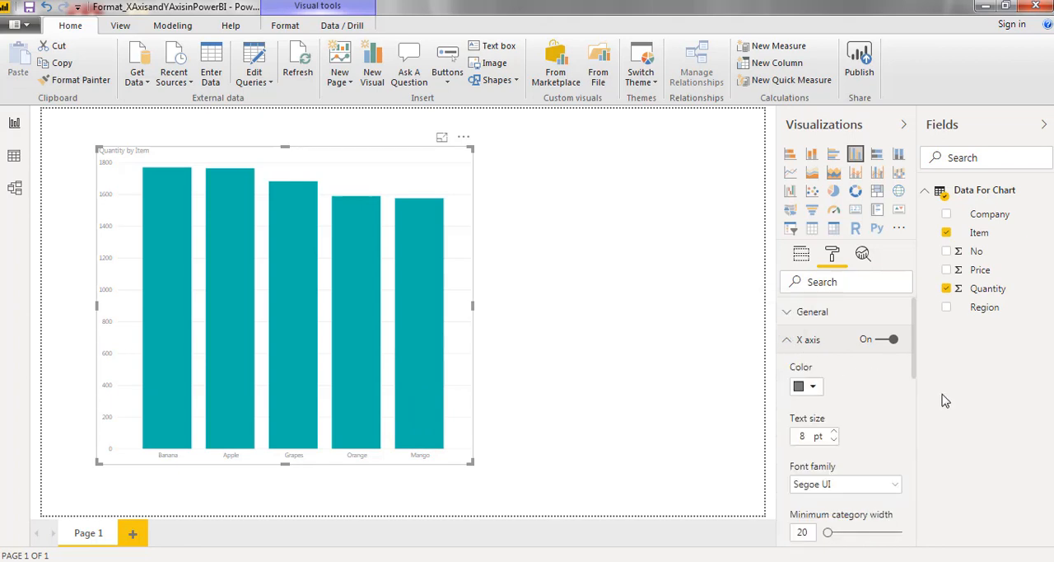
{"action": "mouse_move", "coordinate": [919, 364]}
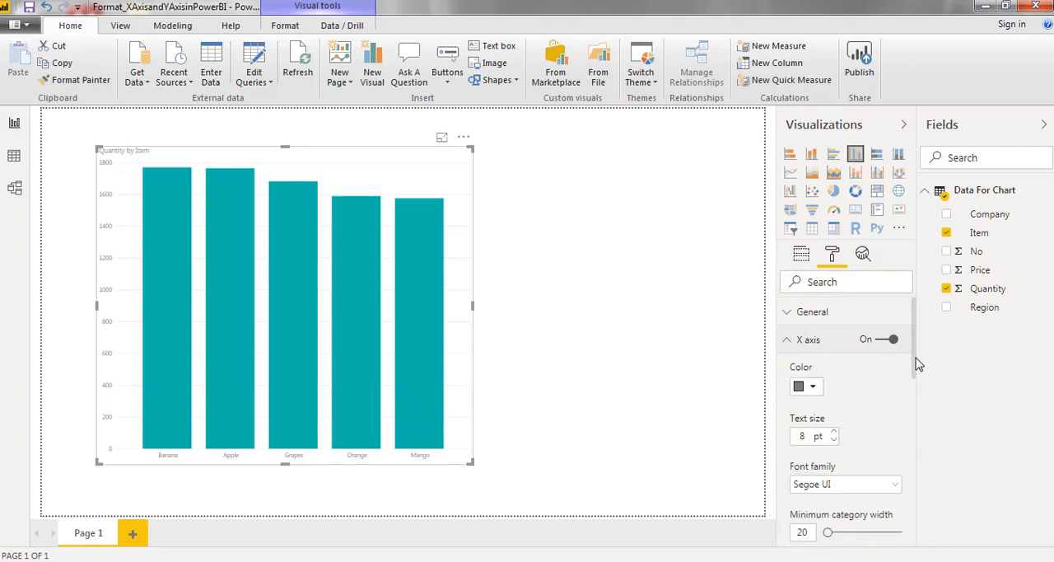
{"action": "scroll", "scroll_direction": "down", "scroll_amount": 3}
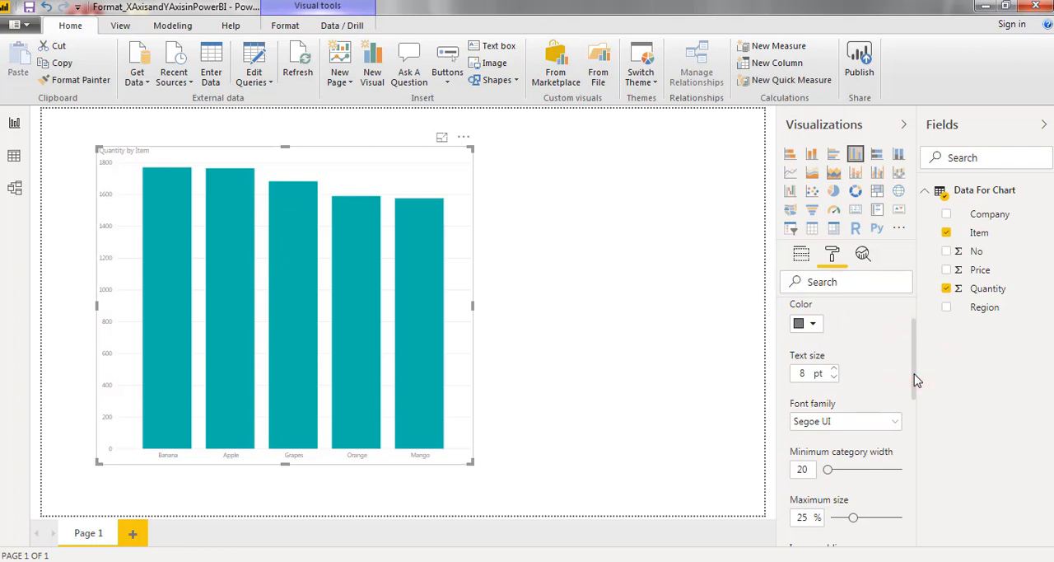
{"action": "left_click", "coordinate": [812, 323]}
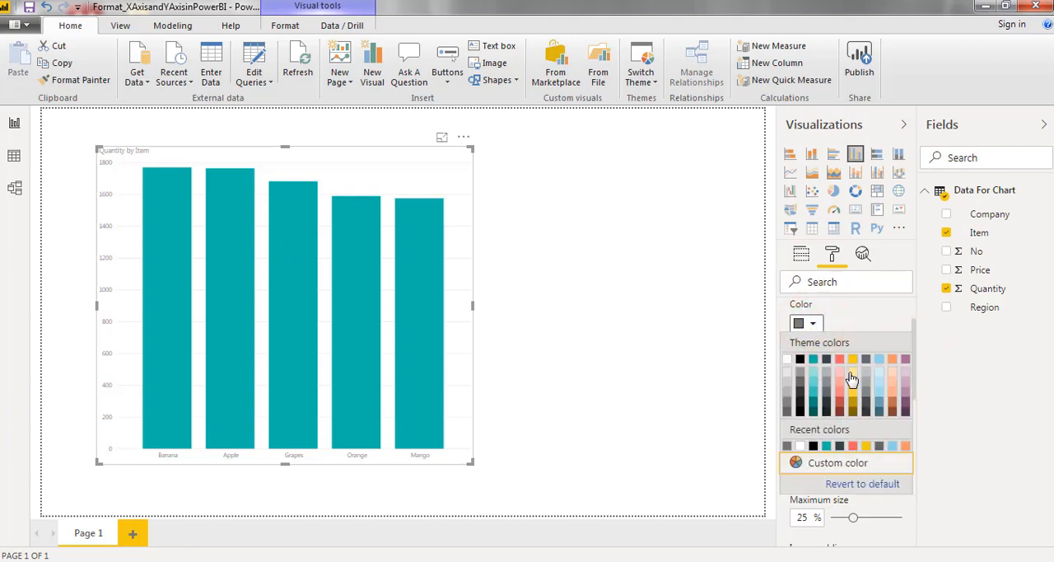
{"action": "mouse_move", "coordinate": [852, 409]}
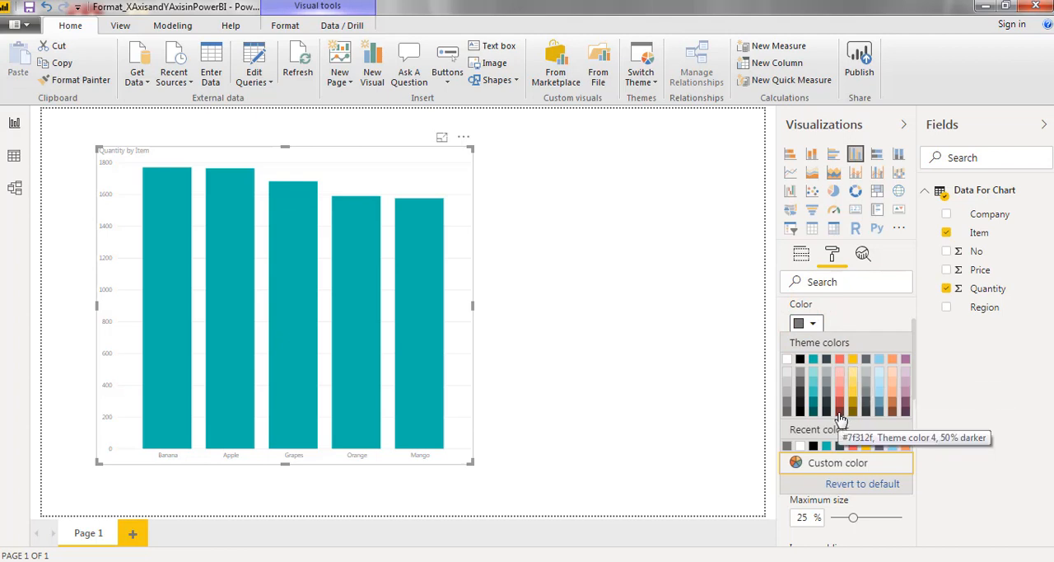
{"action": "left_click", "coordinate": [840, 409]}
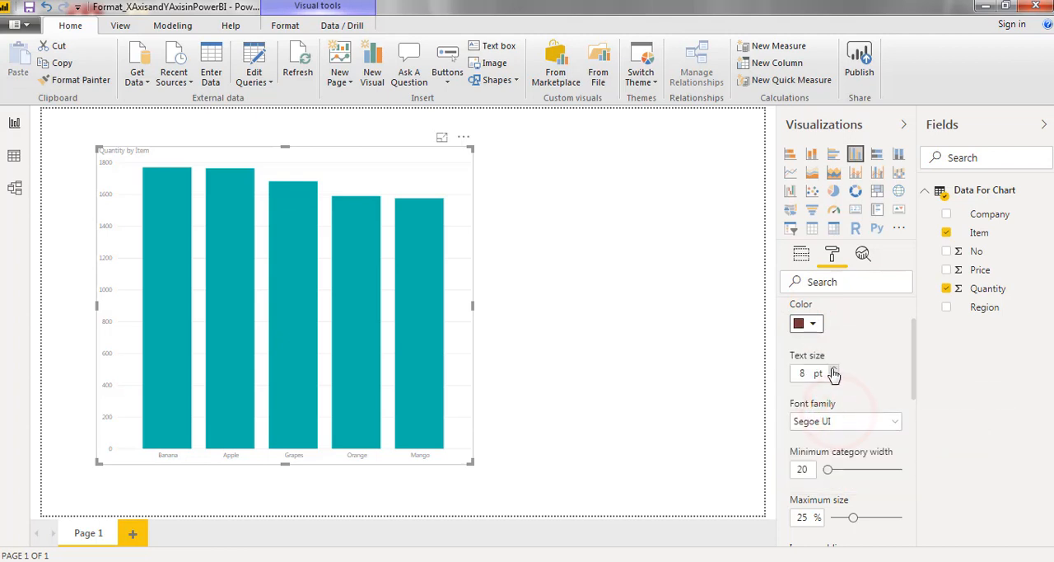
{"action": "left_click", "coordinate": [803, 373]}
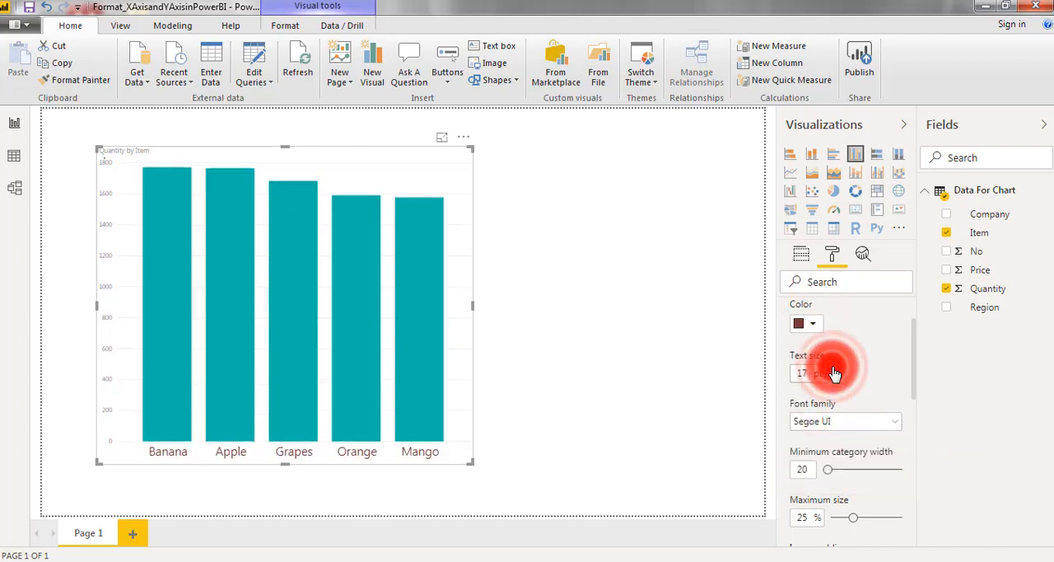
{"action": "left_click", "coordinate": [832, 373]}
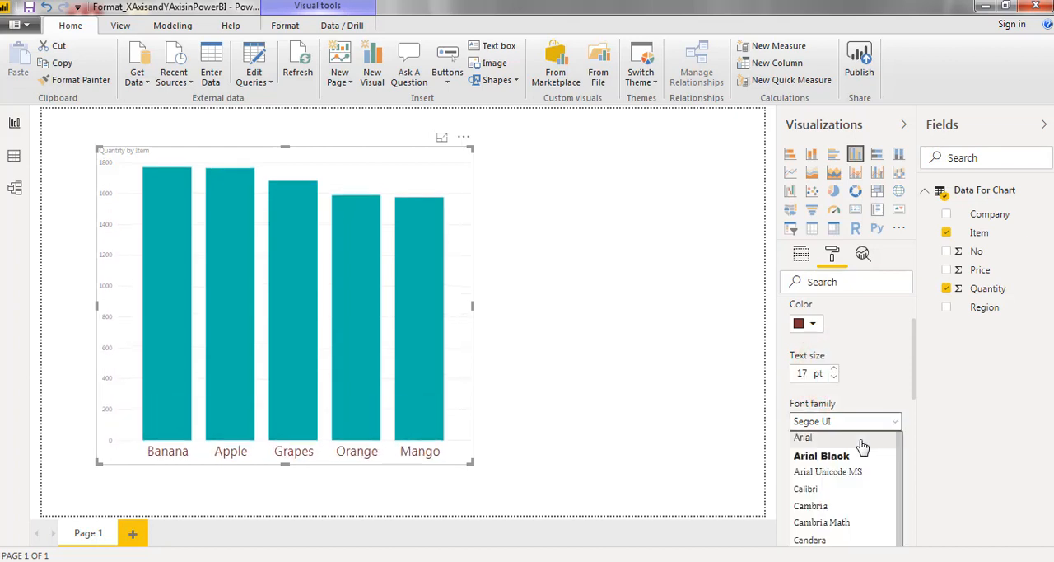
- Set category labels to Arial Black and test minimum category width, returning it to 20
{"action": "left_click", "coordinate": [821, 455]}
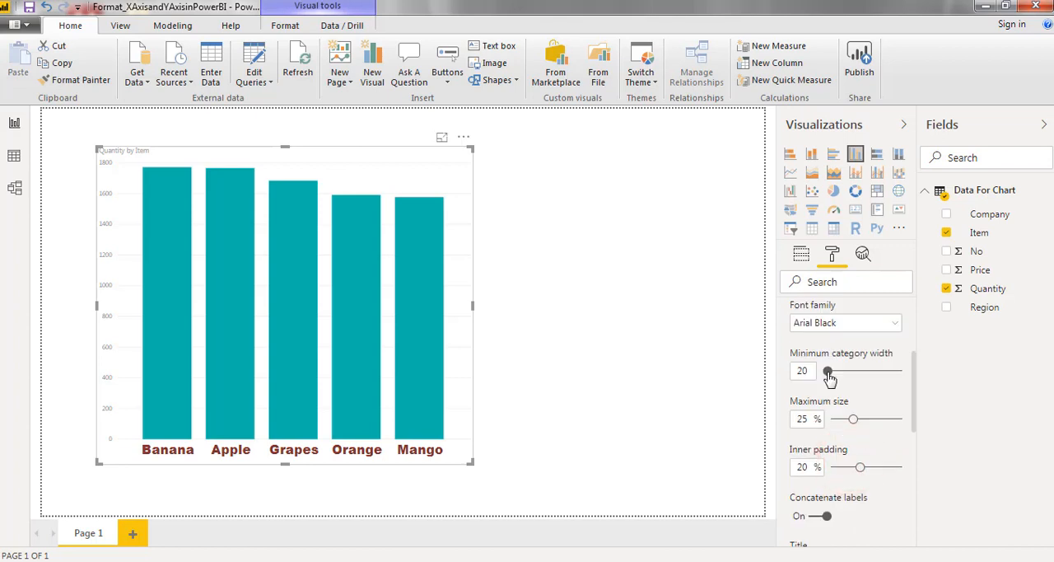
{"action": "left_click_drag", "start_coordinate": [828, 371], "coordinate": [836, 371]}
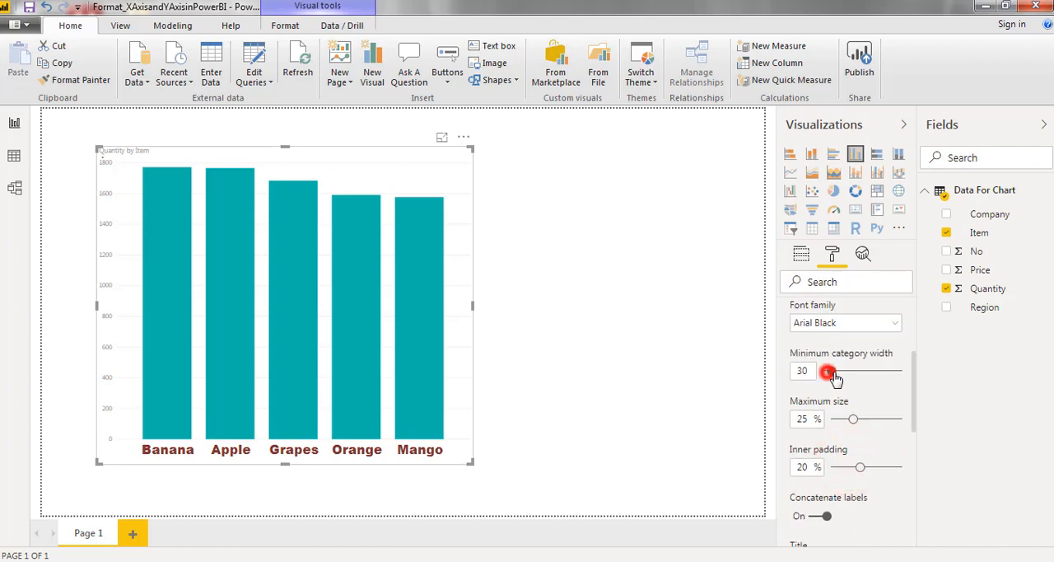
{"action": "left_click_drag", "start_coordinate": [828, 371], "coordinate": [896, 371]}
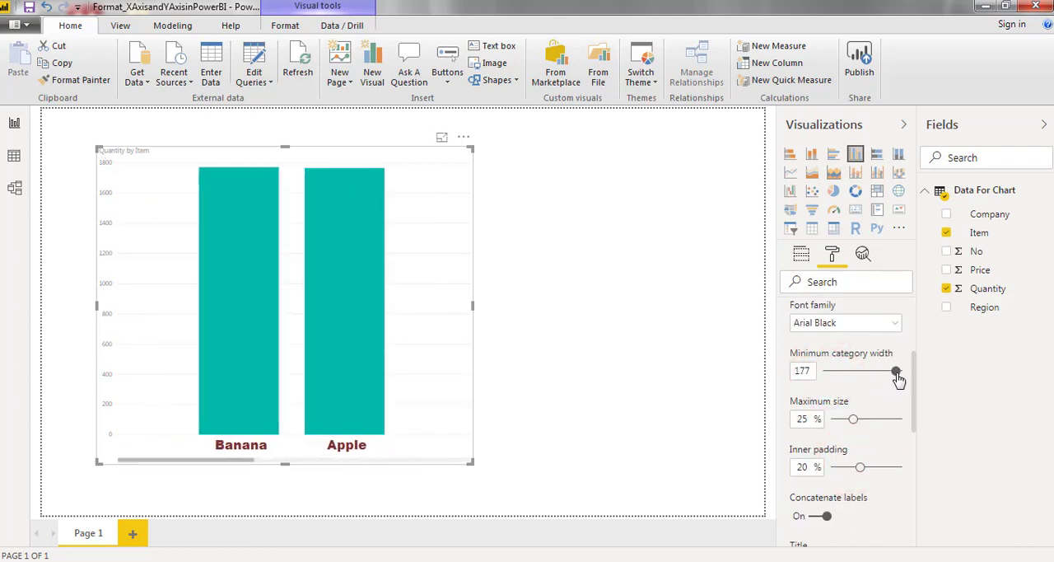
{"action": "left_click_drag", "start_coordinate": [896, 370], "coordinate": [871, 370]}
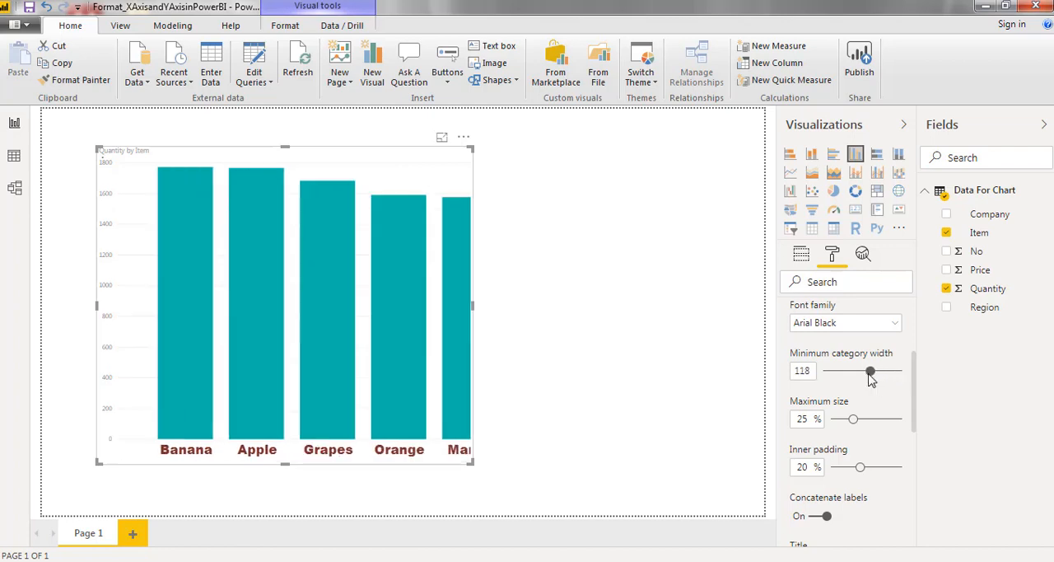
{"action": "left_click_drag", "start_coordinate": [870, 371], "coordinate": [896, 370]}
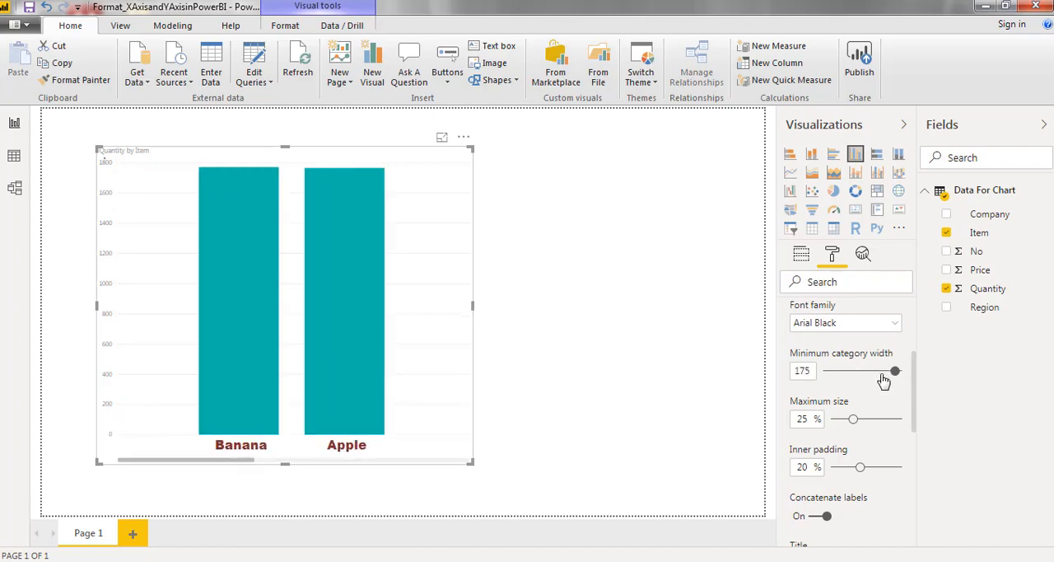
{"action": "left_click_drag", "start_coordinate": [896, 370], "coordinate": [828, 371]}
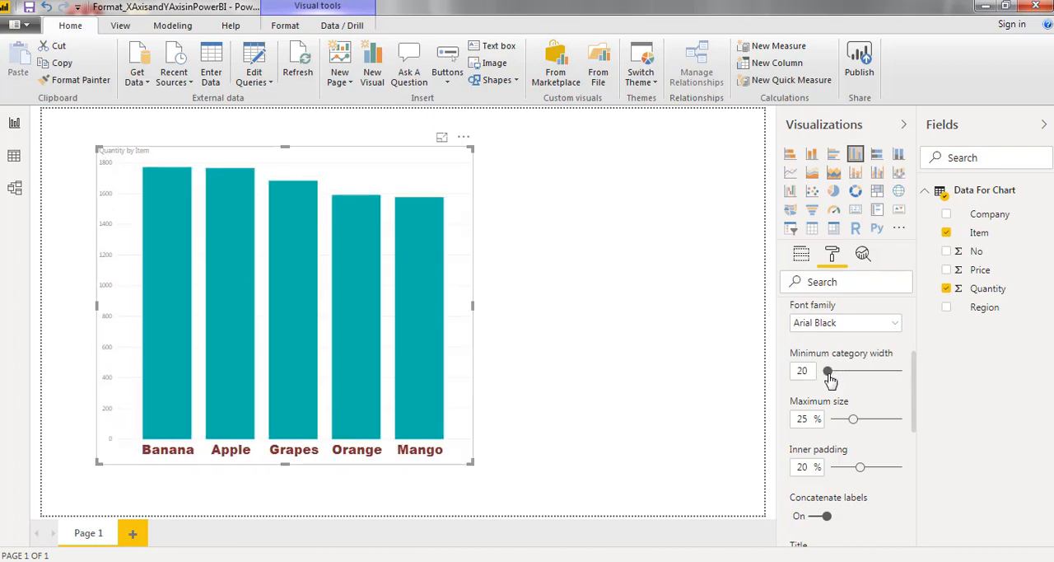
- Settle inner padding at 16% and switch on the X-axis title 'Item'
{"action": "scroll", "scroll_direction": "down", "scroll_amount": 3}
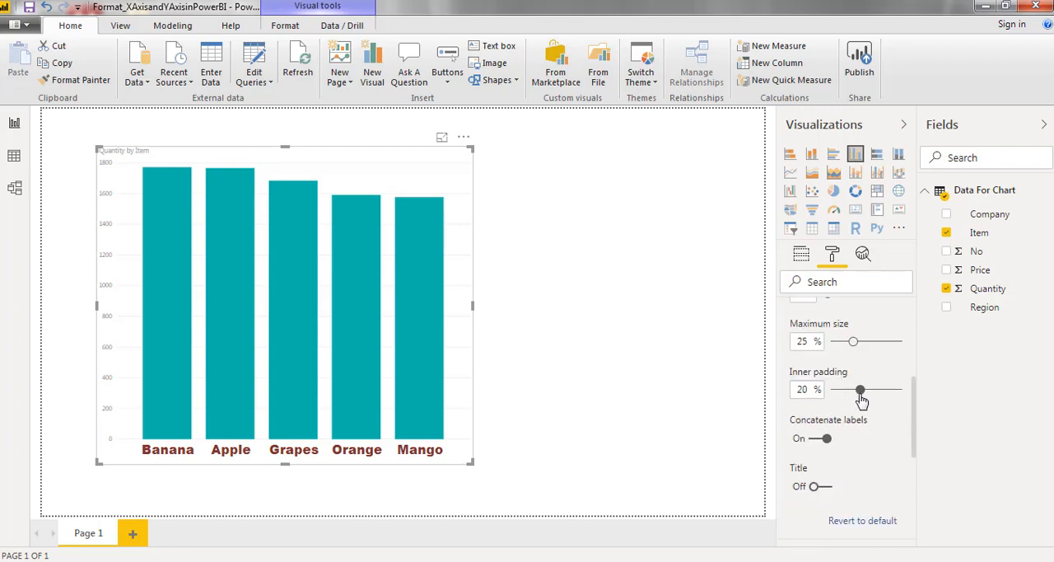
{"action": "left_click_drag", "start_coordinate": [852, 390], "coordinate": [869, 390]}
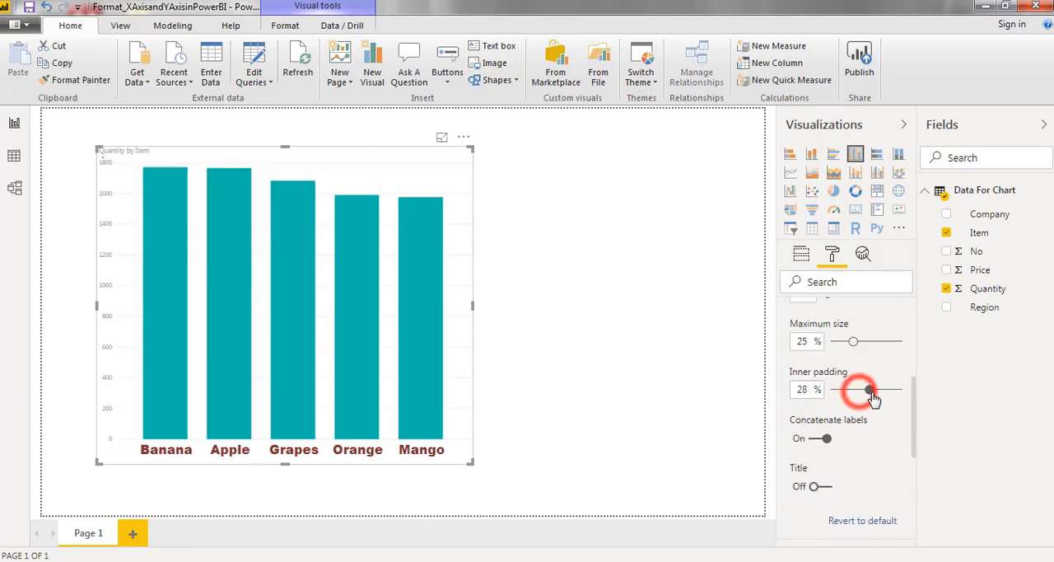
{"action": "left_click_drag", "start_coordinate": [869, 390], "coordinate": [892, 390]}
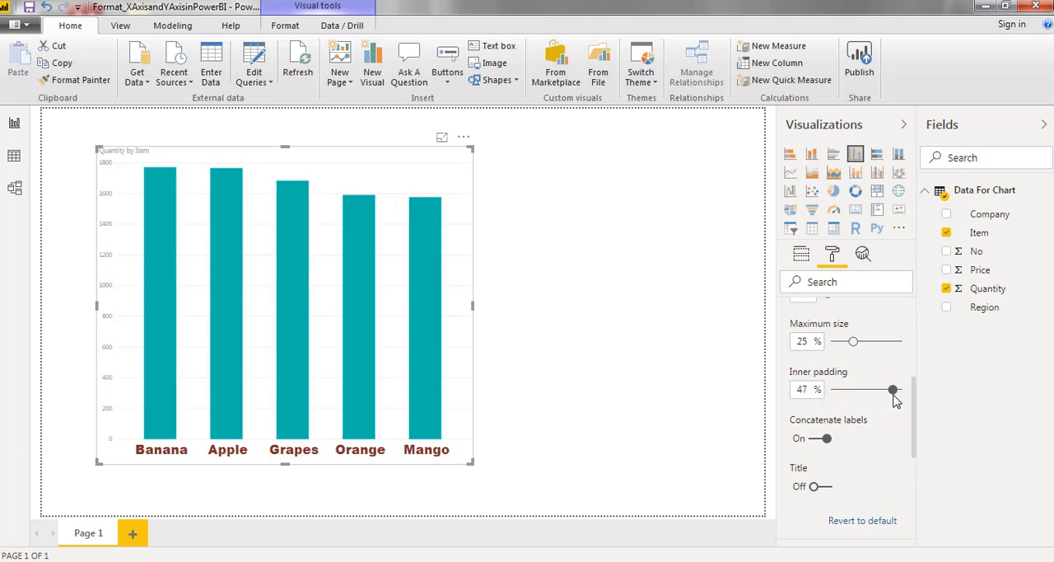
{"action": "left_click_drag", "start_coordinate": [890, 389], "coordinate": [869, 388]}
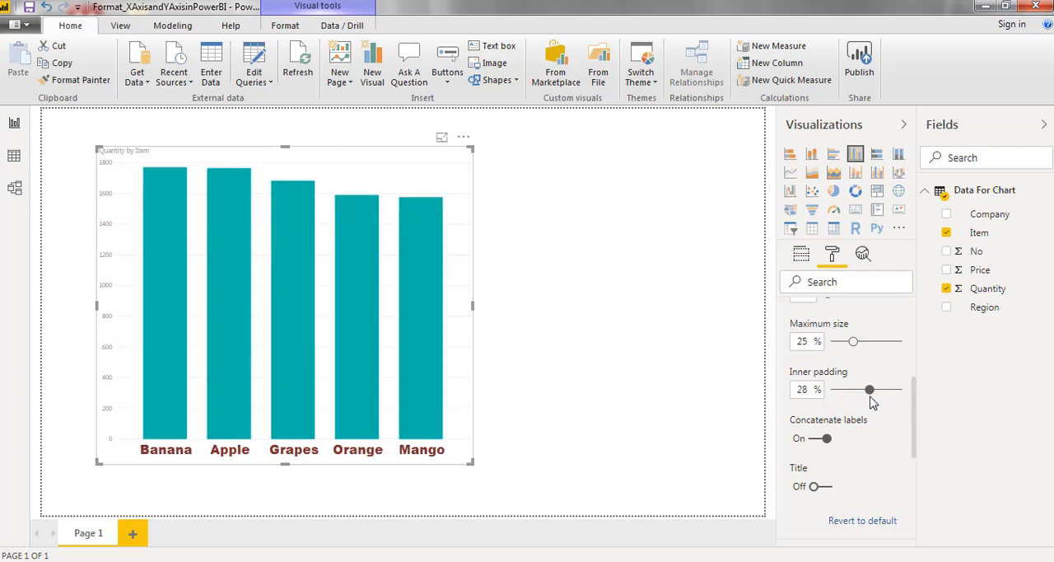
{"action": "left_click_drag", "start_coordinate": [869, 389], "coordinate": [854, 388]}
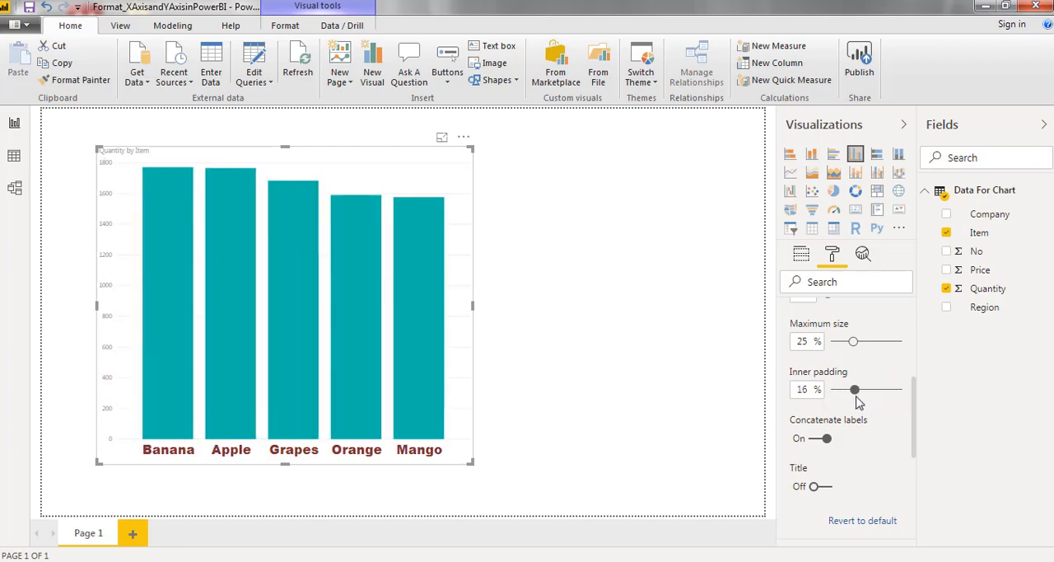
{"action": "left_click", "coordinate": [822, 486]}
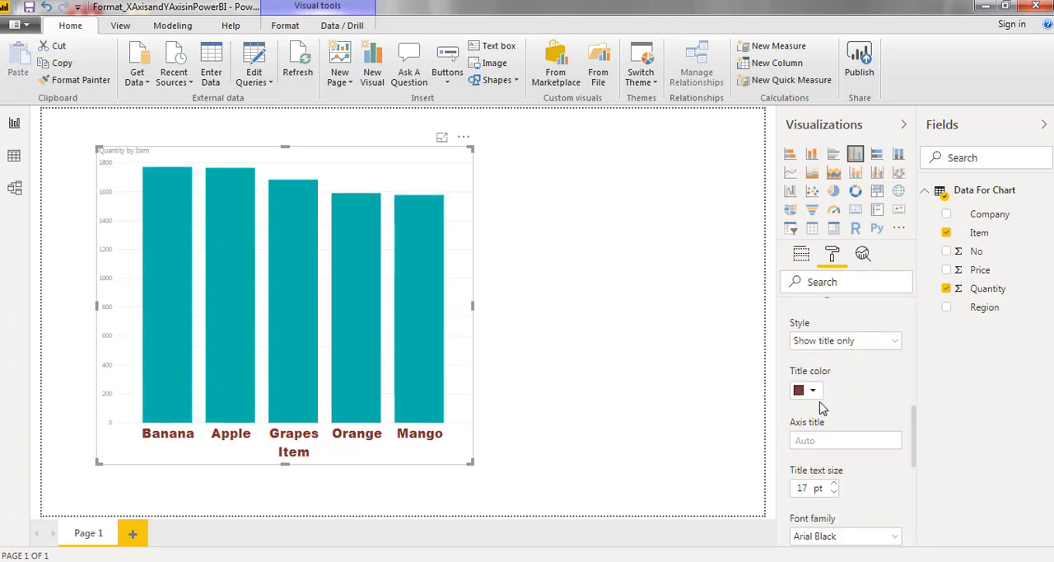
- Enlarge the 'Item' axis title to 20 pt and set it in Cambria
{"action": "left_click", "coordinate": [812, 390]}
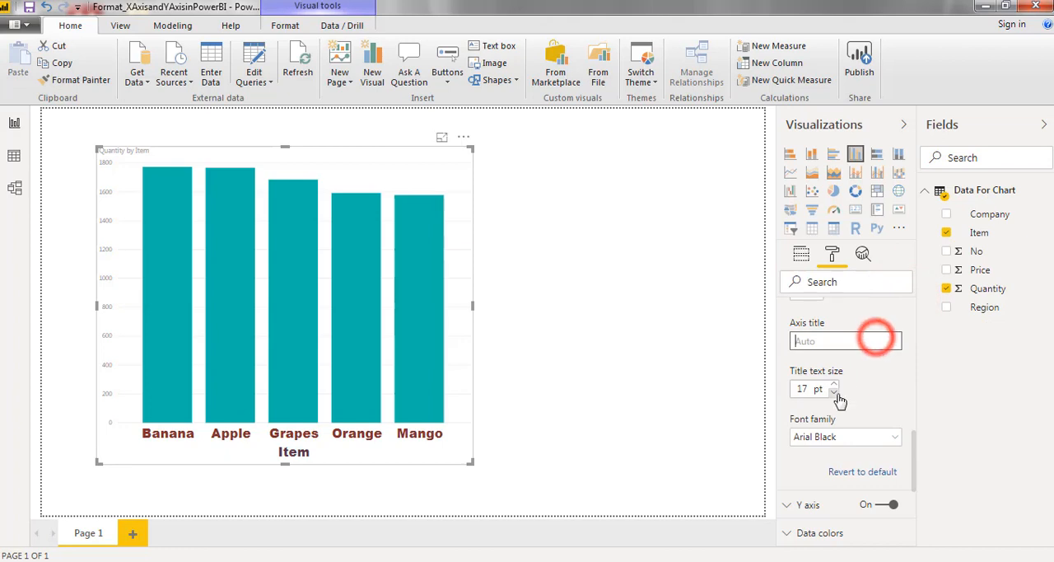
{"action": "left_click", "coordinate": [833, 392]}
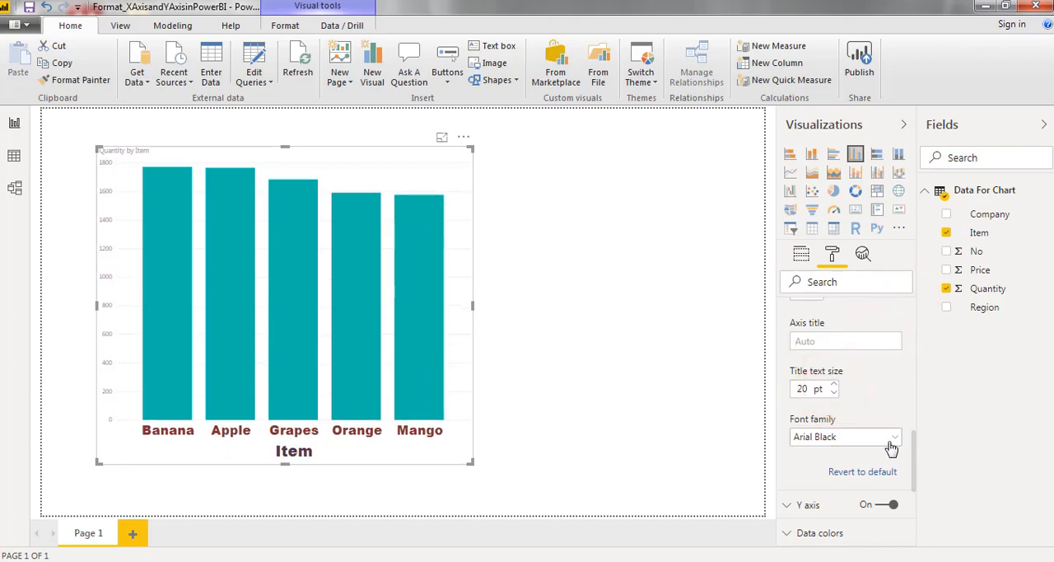
{"action": "left_click", "coordinate": [845, 437]}
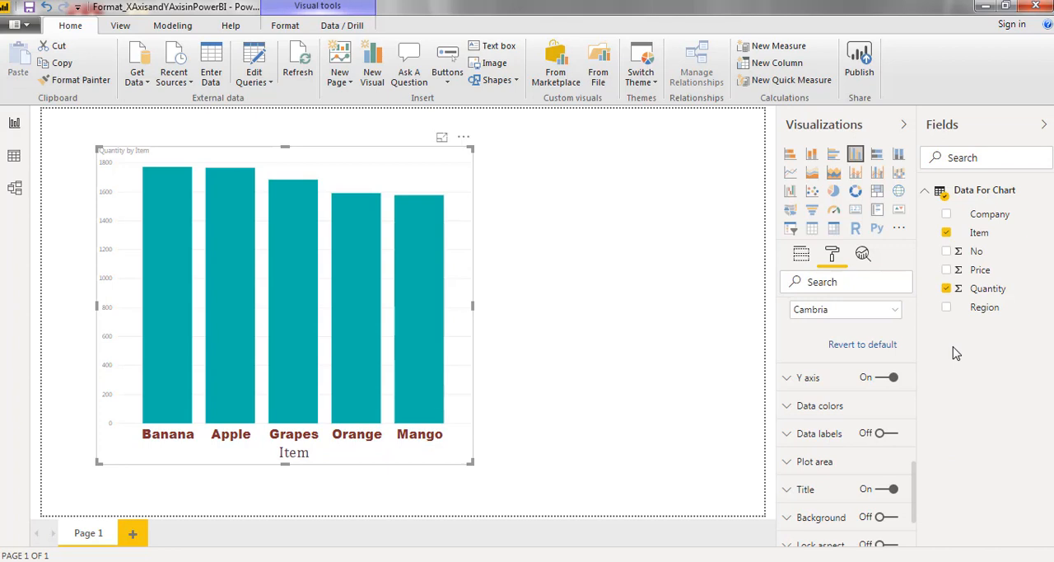
{"action": "mouse_move", "coordinate": [614, 412]}
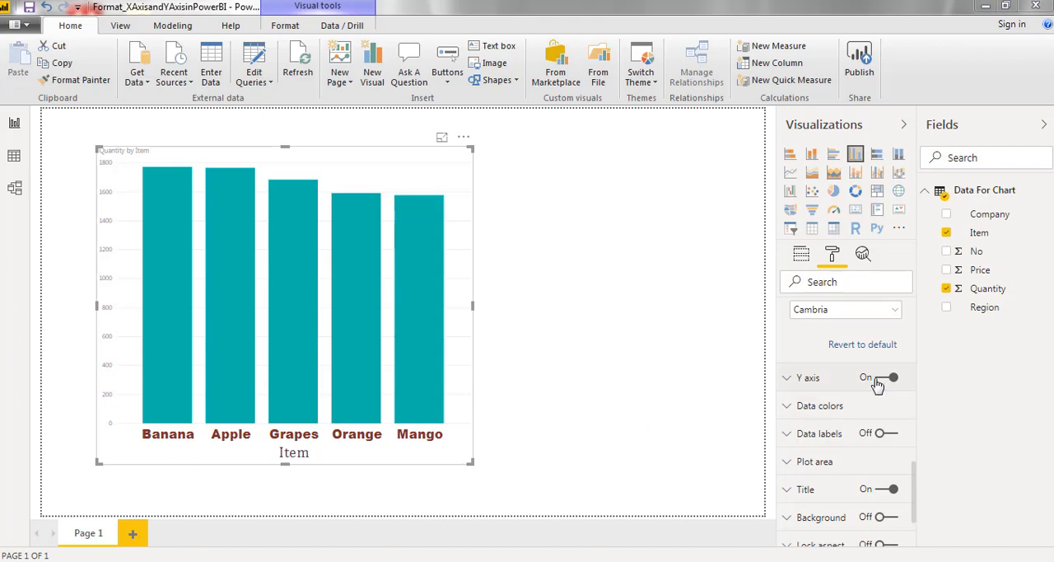
{"action": "left_click", "coordinate": [890, 377]}
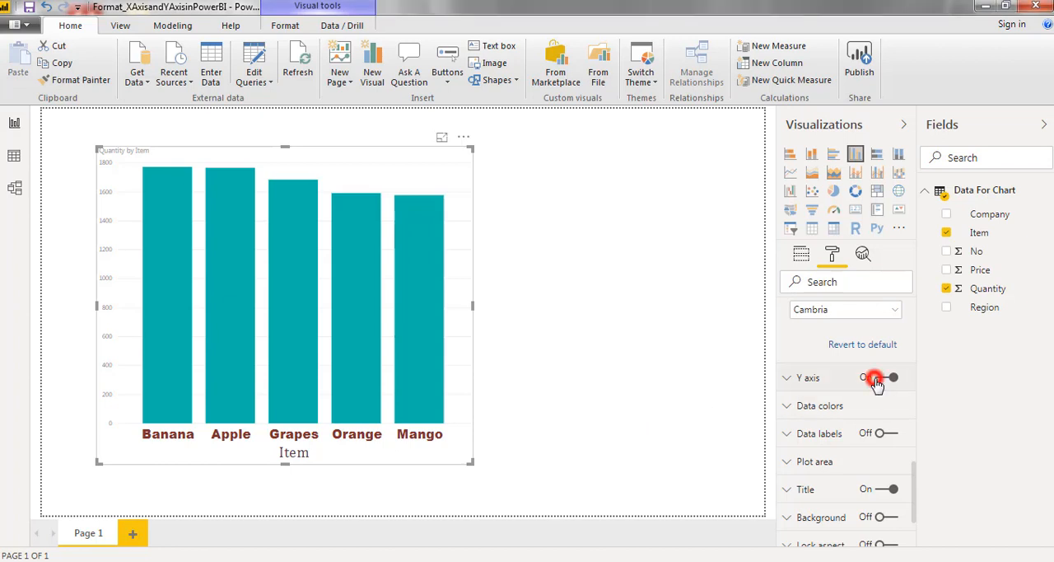
{"action": "left_click", "coordinate": [890, 377]}
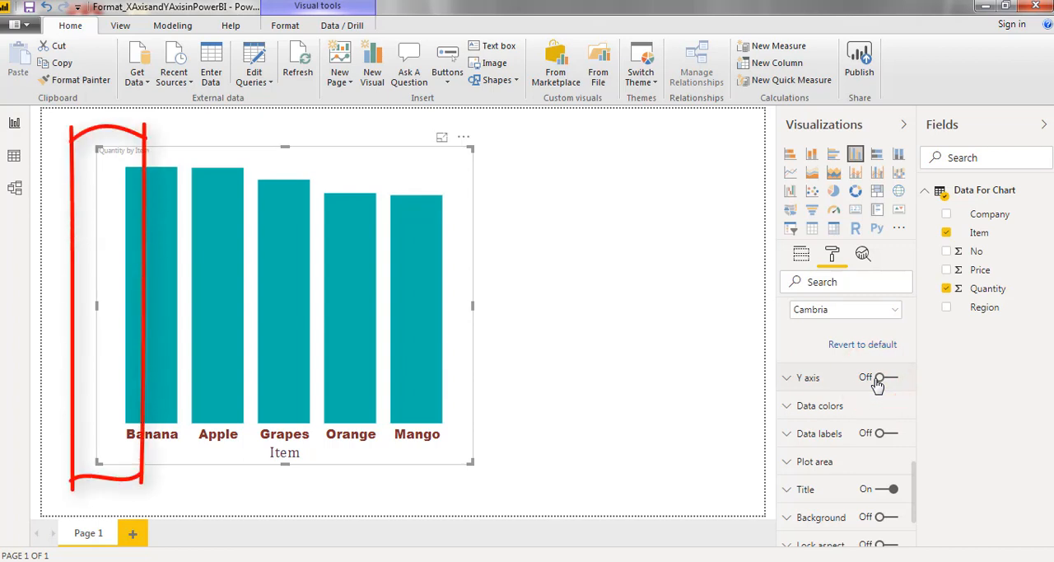
{"action": "mouse_move", "coordinate": [899, 385]}
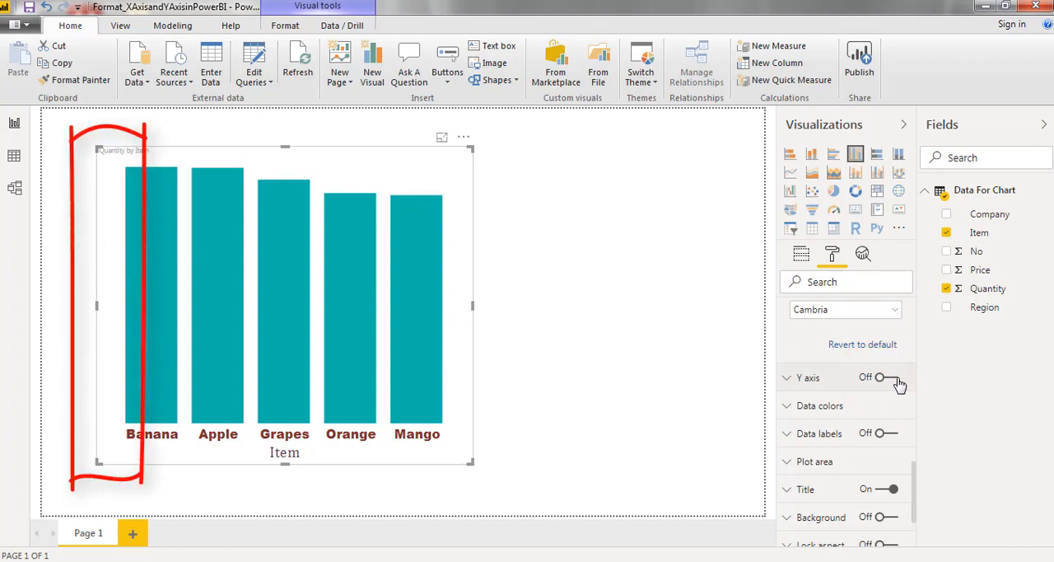
{"action": "left_click", "coordinate": [885, 377]}
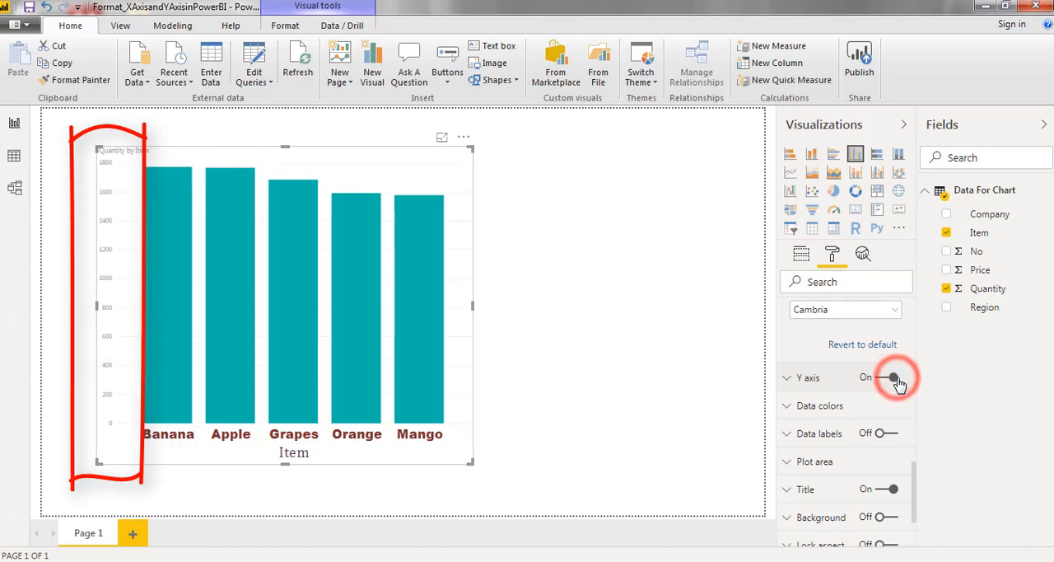
{"action": "mouse_move", "coordinate": [64, 350]}
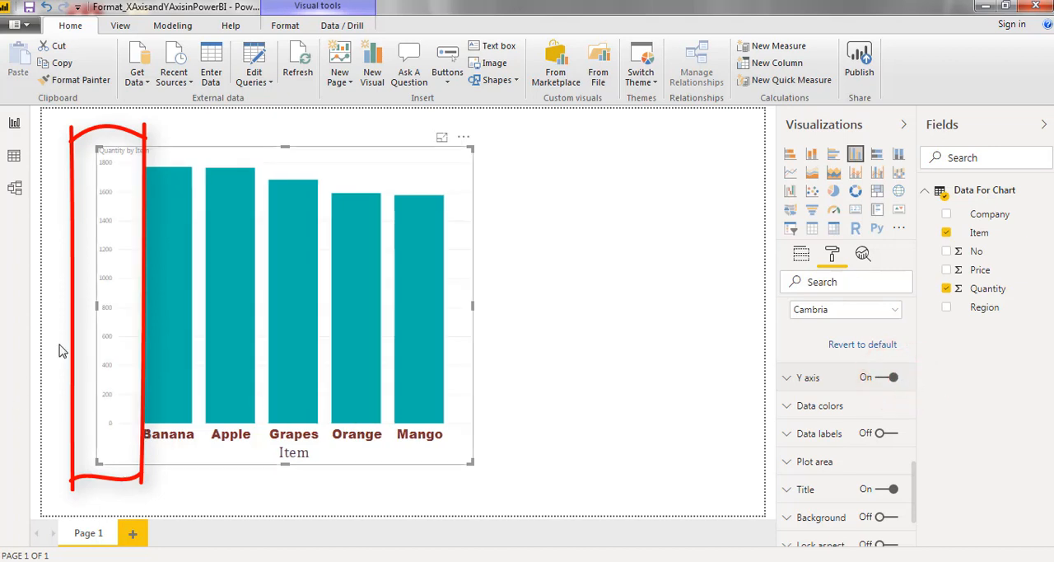
{"action": "mouse_move", "coordinate": [93, 484]}
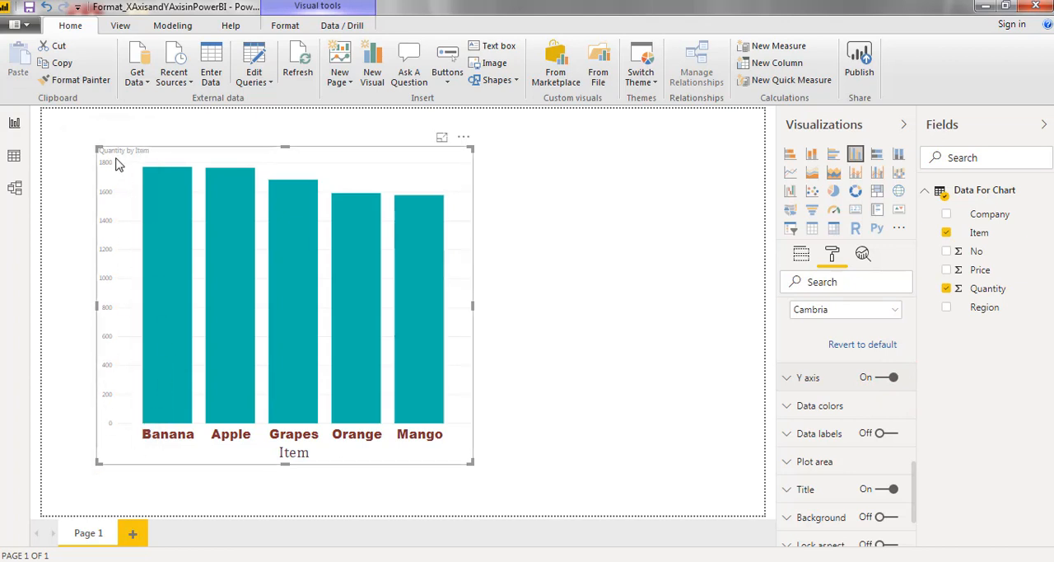
{"action": "mouse_move", "coordinate": [786, 377]}
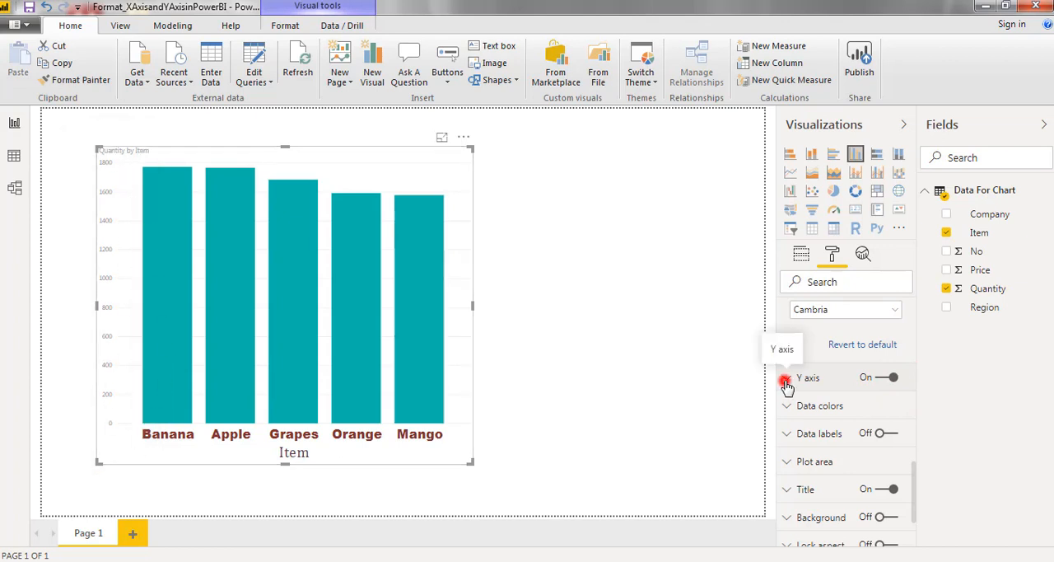
- Set the Y axis Position to Left after briefly moving it right
{"action": "left_click", "coordinate": [808, 377]}
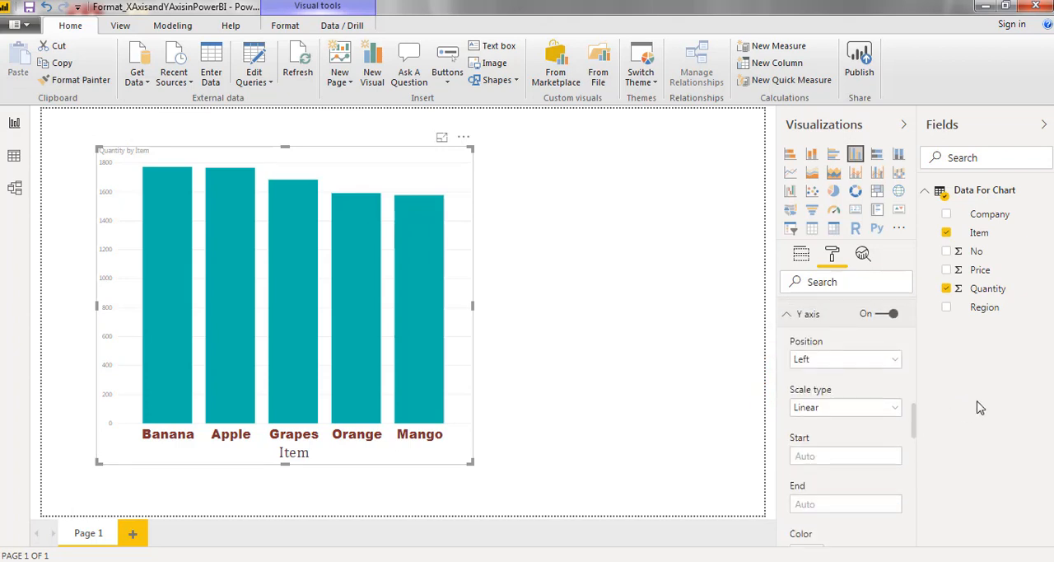
{"action": "mouse_move", "coordinate": [977, 408]}
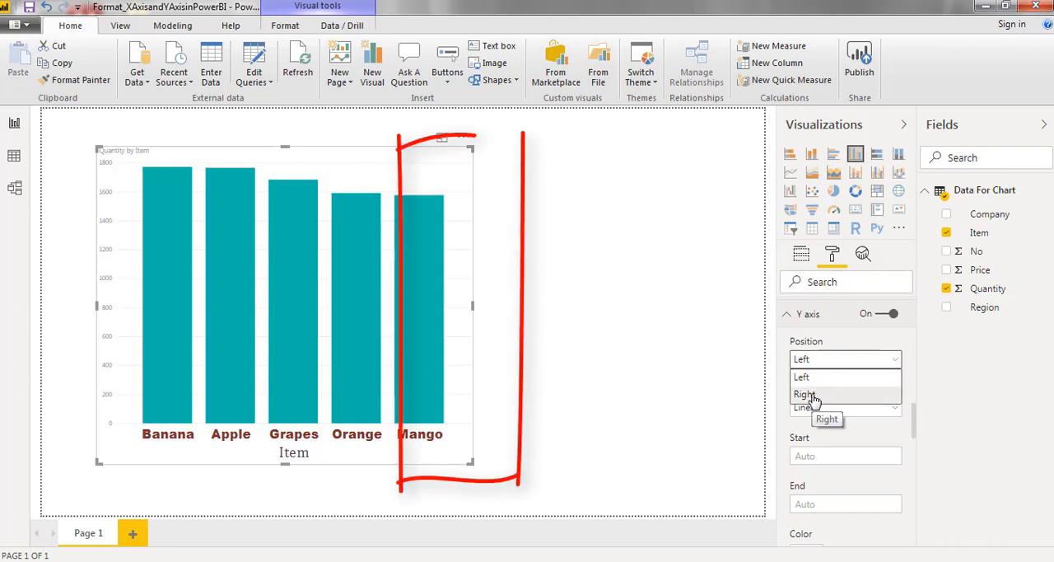
{"action": "left_click", "coordinate": [805, 394]}
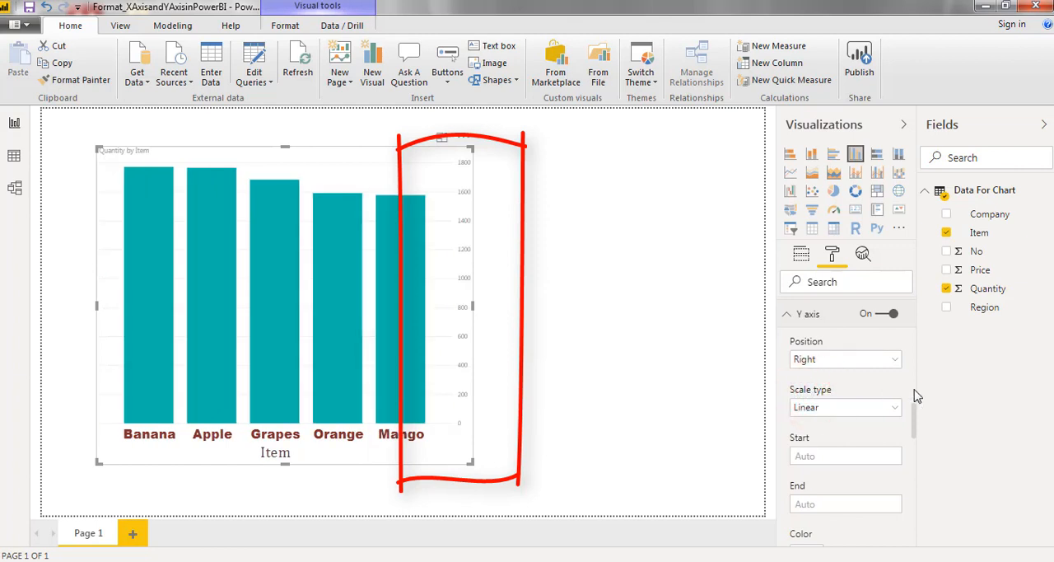
{"action": "left_click", "coordinate": [894, 358]}
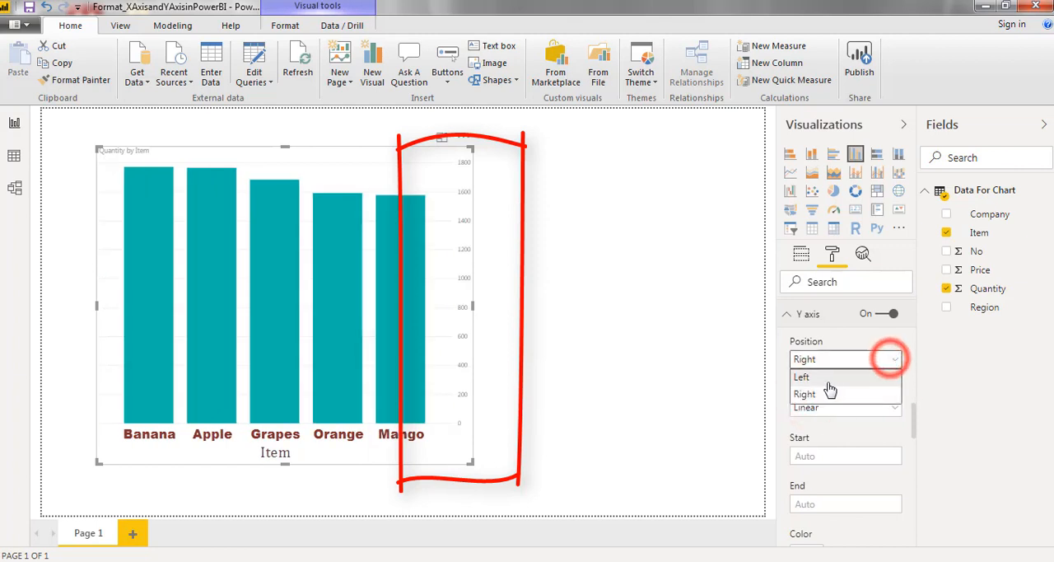
{"action": "left_click", "coordinate": [801, 376]}
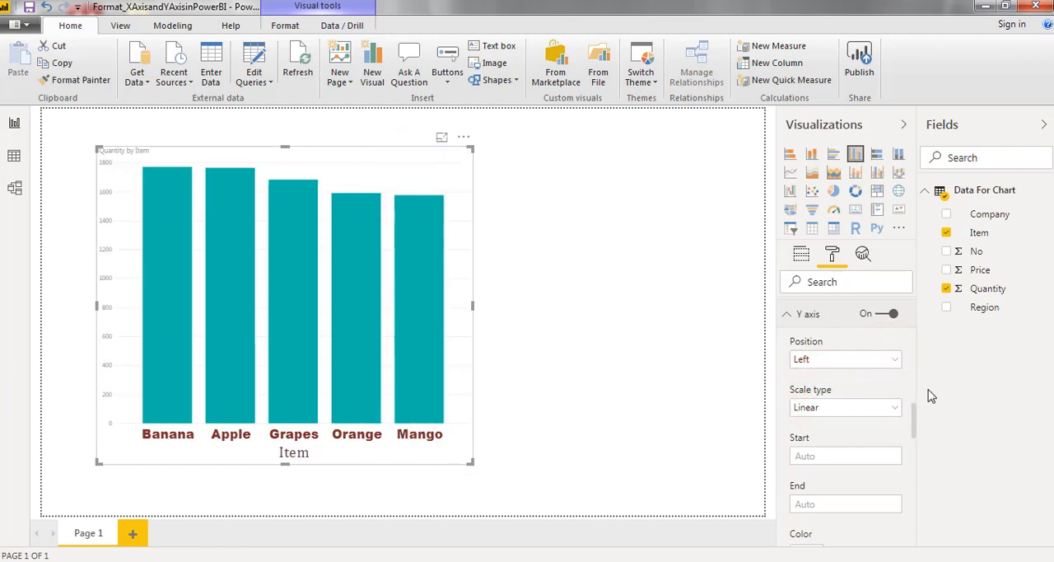
{"action": "left_click", "coordinate": [894, 407]}
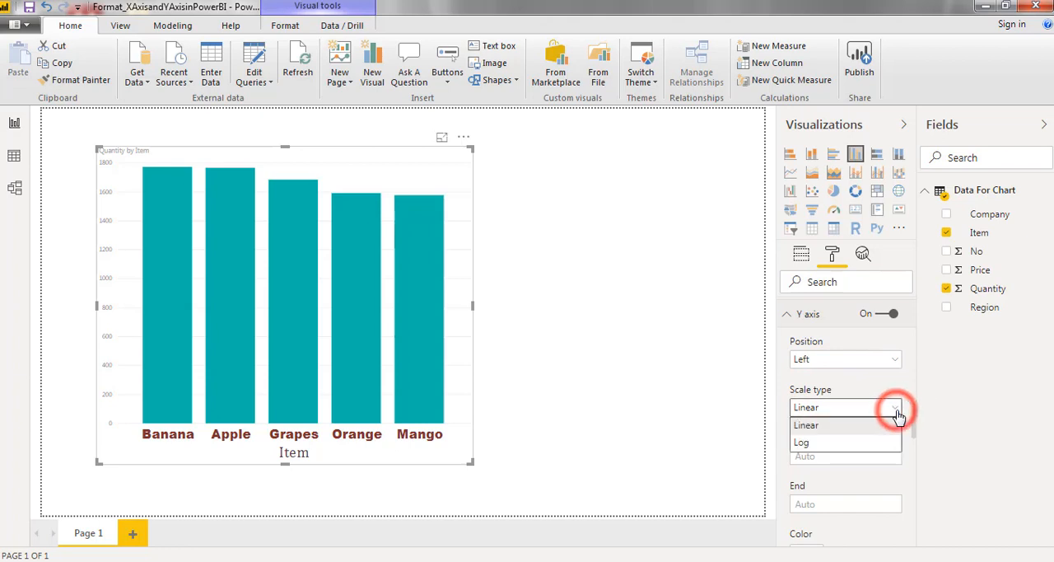
{"action": "mouse_move", "coordinate": [896, 412]}
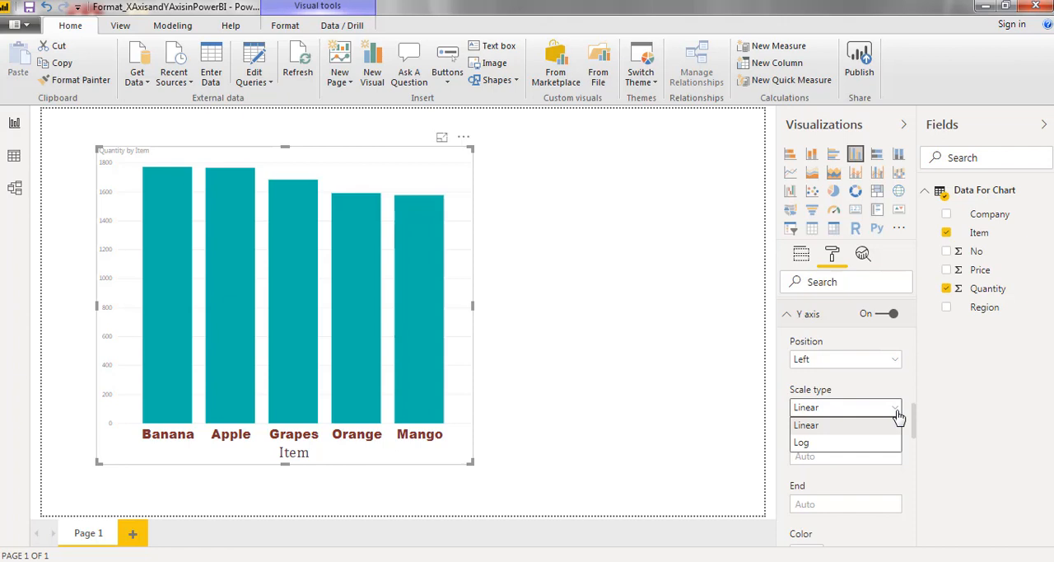
{"action": "mouse_move", "coordinate": [894, 419]}
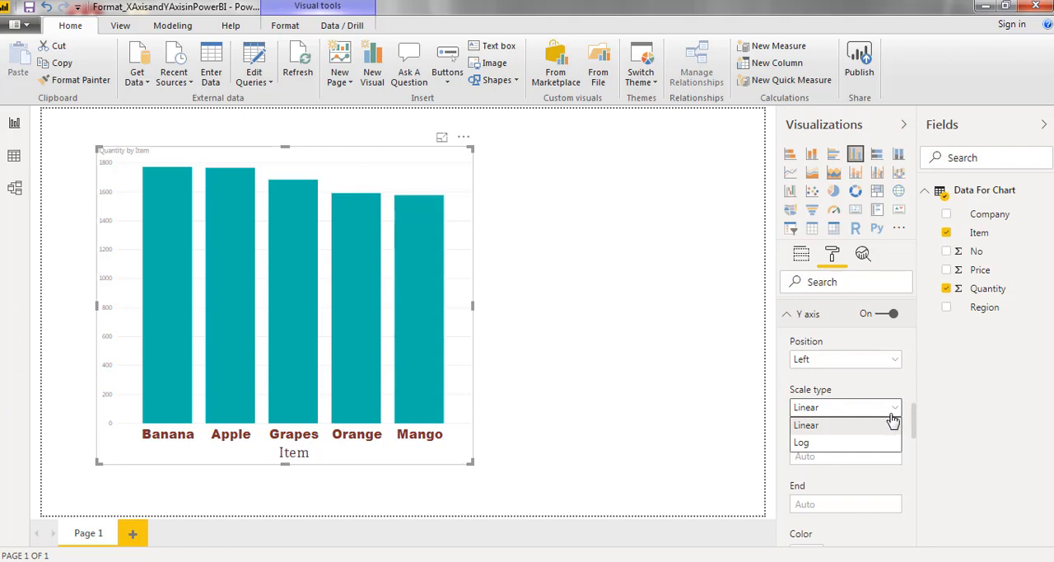
{"action": "mouse_move", "coordinate": [829, 444]}
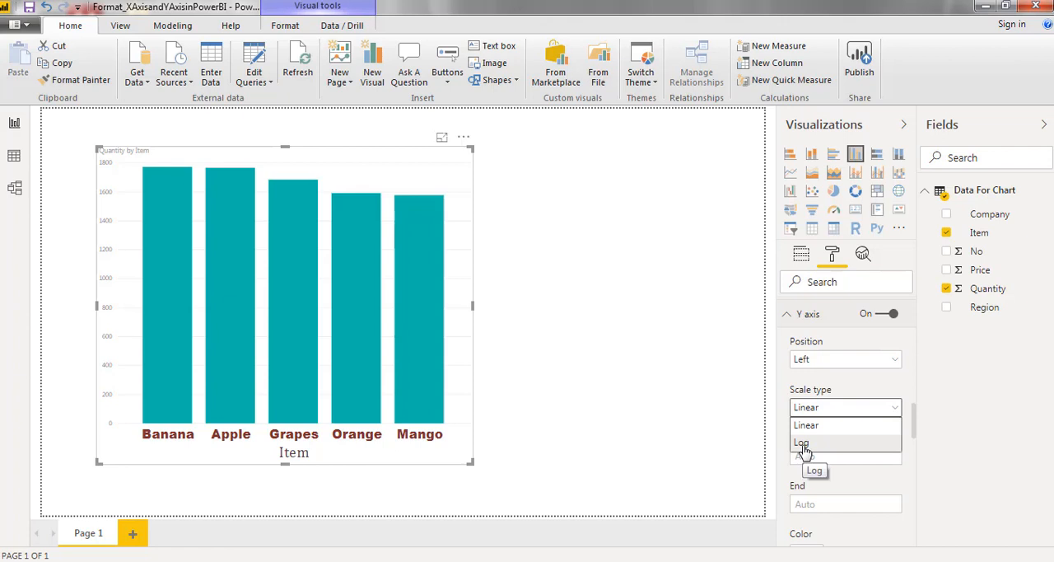
{"action": "left_click", "coordinate": [801, 443]}
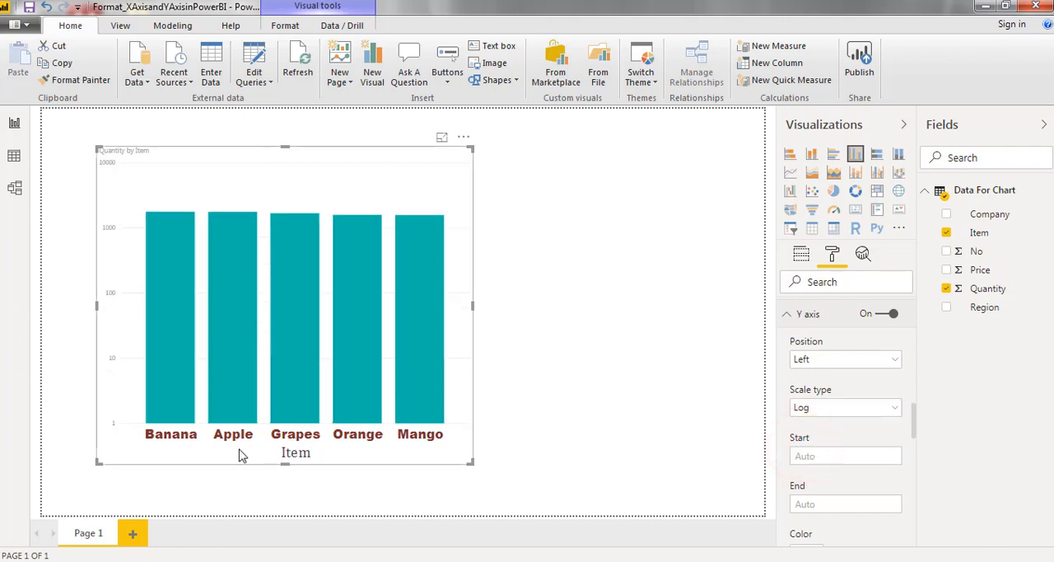
{"action": "mouse_move", "coordinate": [119, 442]}
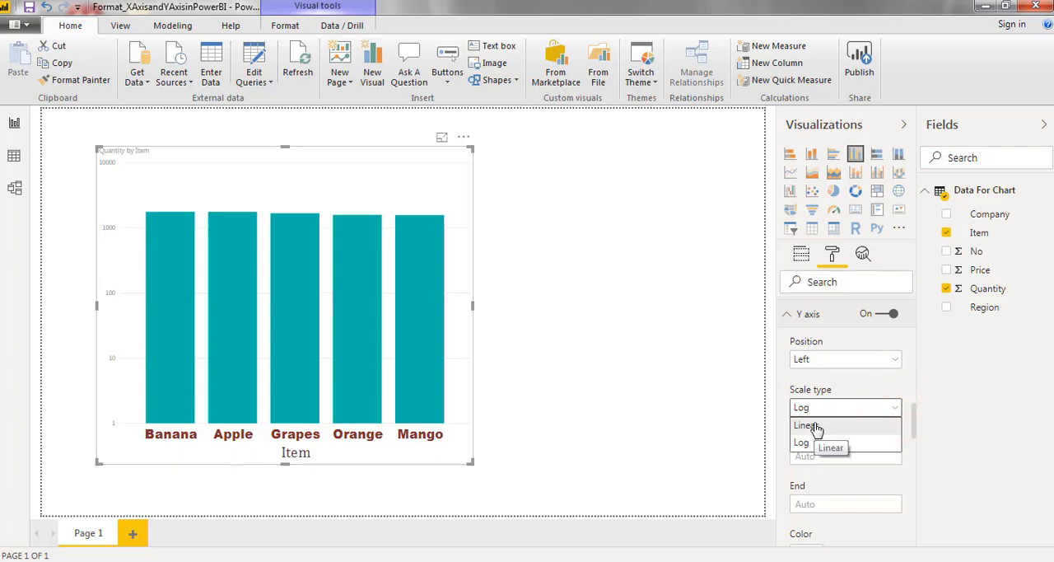
{"action": "left_click", "coordinate": [807, 425]}
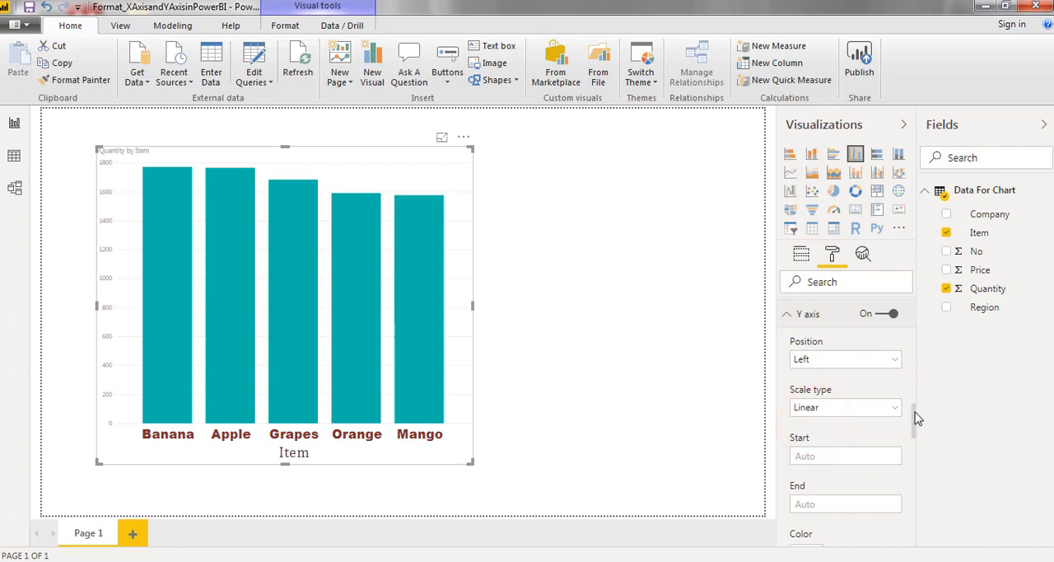
{"action": "scroll", "scroll_direction": "down", "scroll_amount": 3}
{"action": "type", "text": "2"}
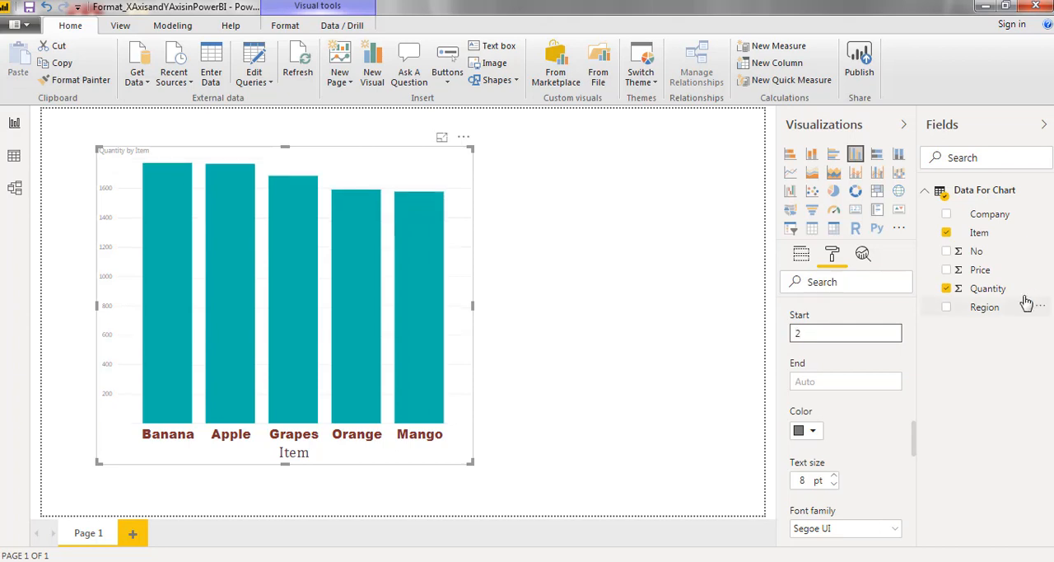
{"action": "mouse_move", "coordinate": [1025, 368]}
{"action": "type", "text": "5"}
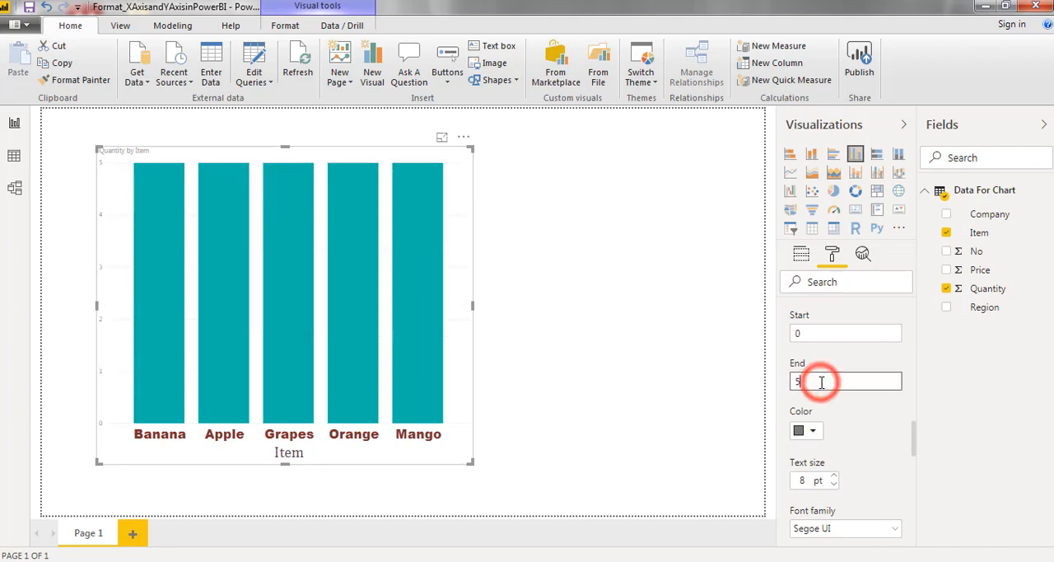
{"action": "left_click", "coordinate": [845, 333]}
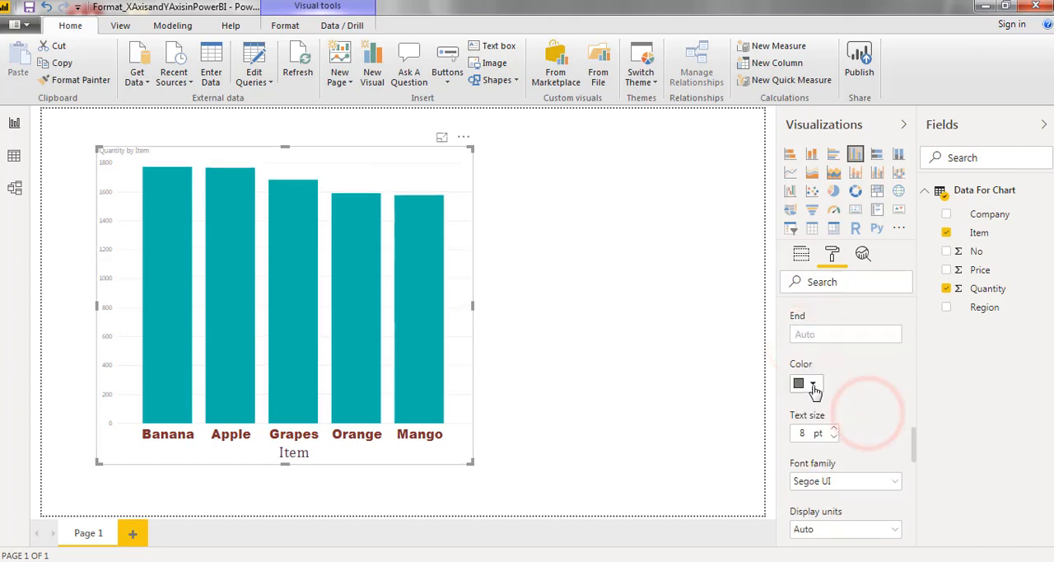
- Make the Y-axis numbers maroon, larger, and set in Arial Black
{"action": "left_click", "coordinate": [811, 383]}
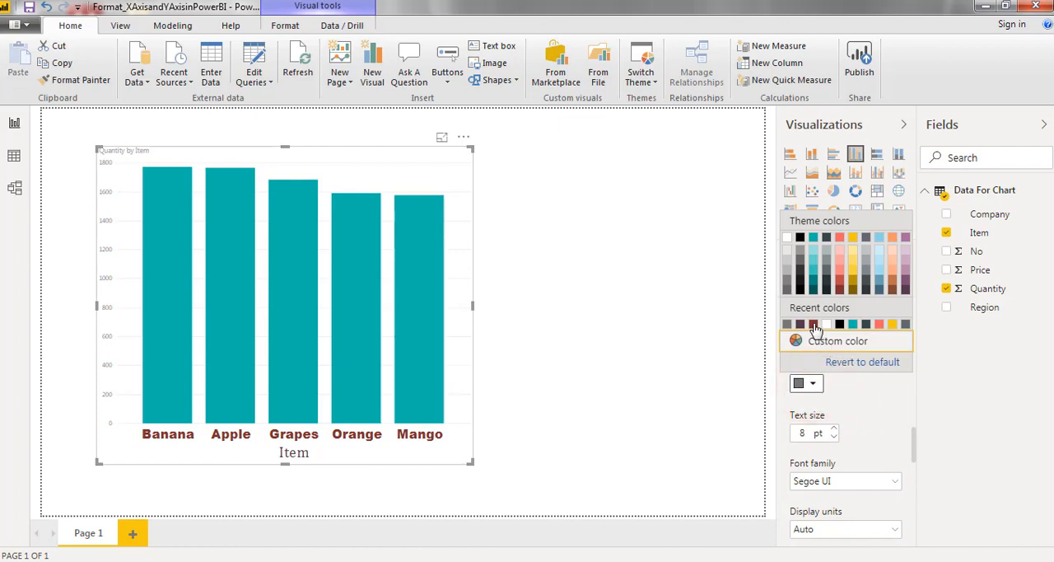
{"action": "left_click", "coordinate": [827, 323]}
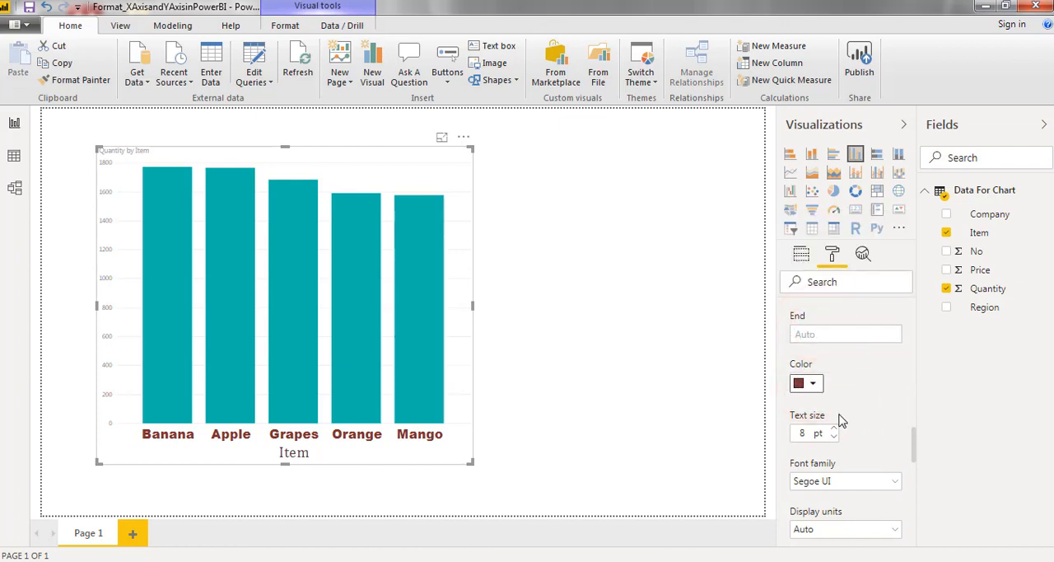
{"action": "left_click", "coordinate": [833, 433]}
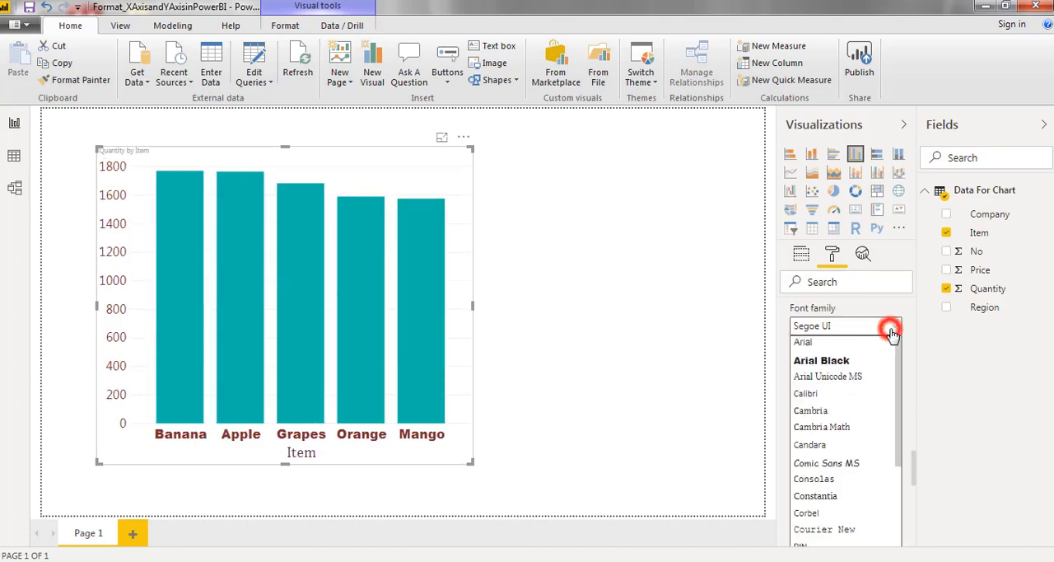
{"action": "mouse_move", "coordinate": [827, 376]}
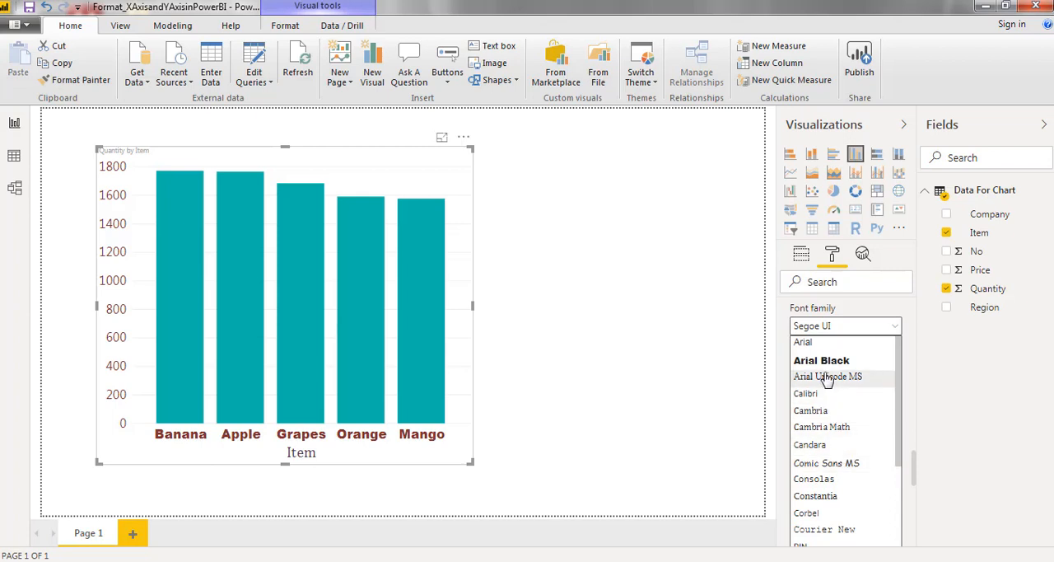
{"action": "left_click", "coordinate": [821, 360]}
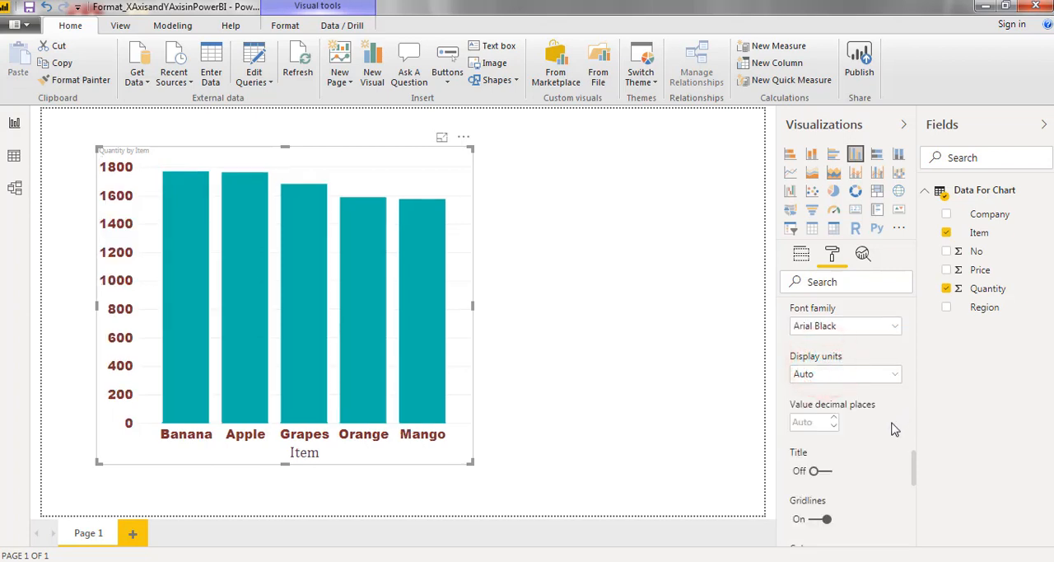
{"action": "left_click", "coordinate": [846, 373]}
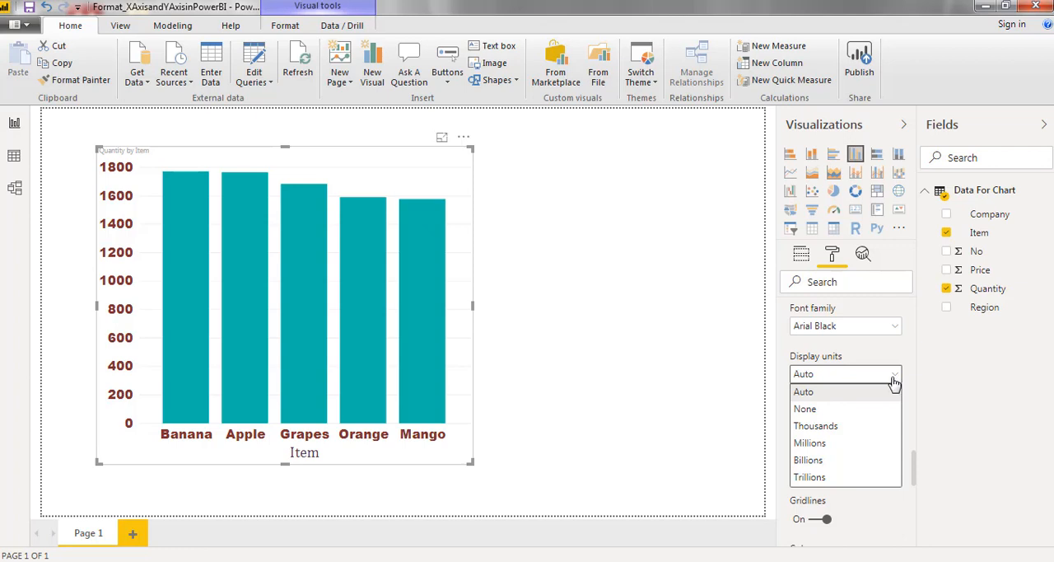
{"action": "mouse_move", "coordinate": [824, 432]}
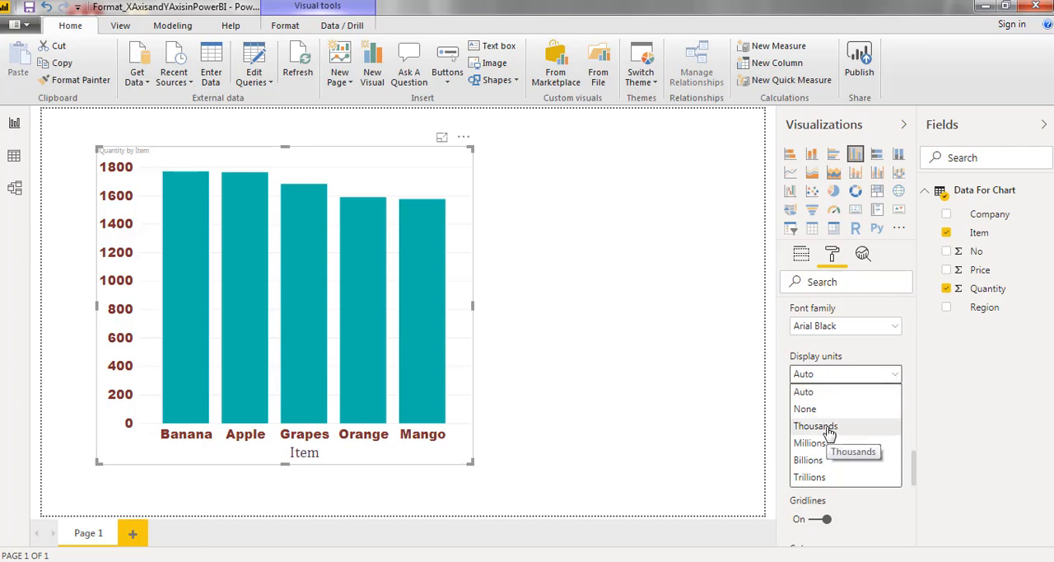
- Set Y-axis display units to Thousands, showing 0.0K to 1.8K
{"action": "left_click", "coordinate": [816, 426]}
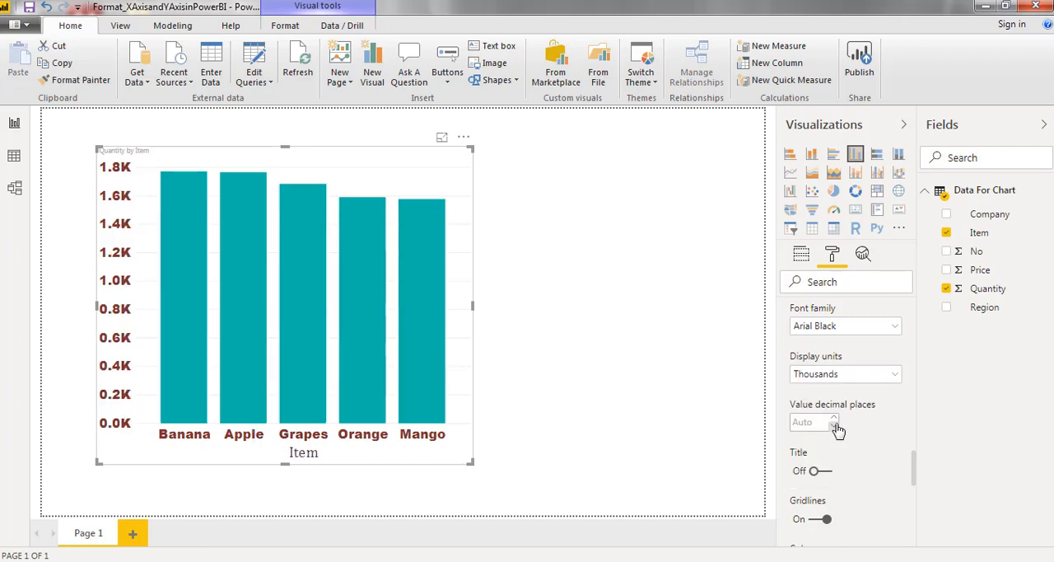
{"action": "mouse_move", "coordinate": [894, 374]}
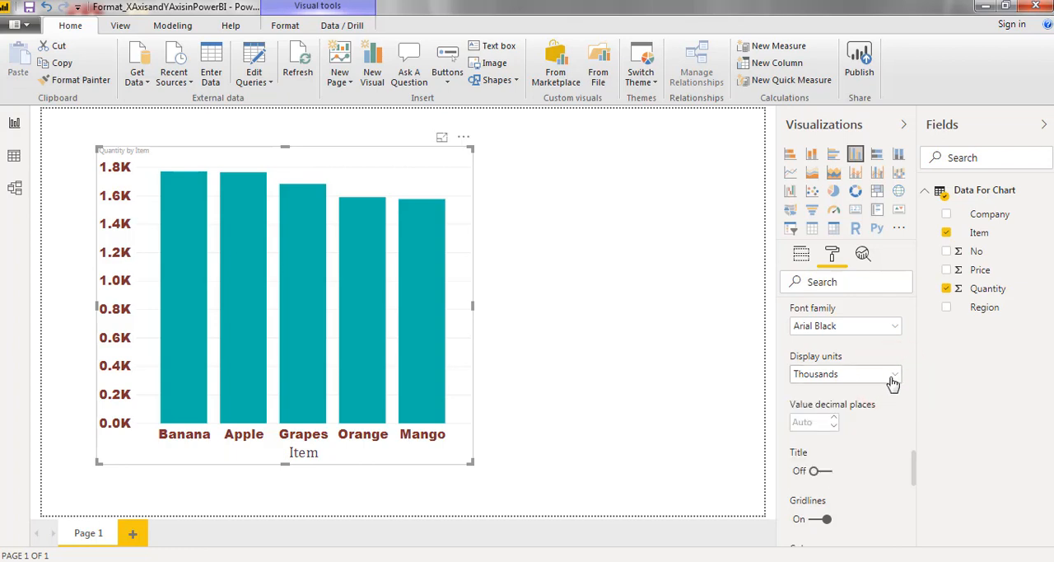
{"action": "left_click", "coordinate": [844, 373]}
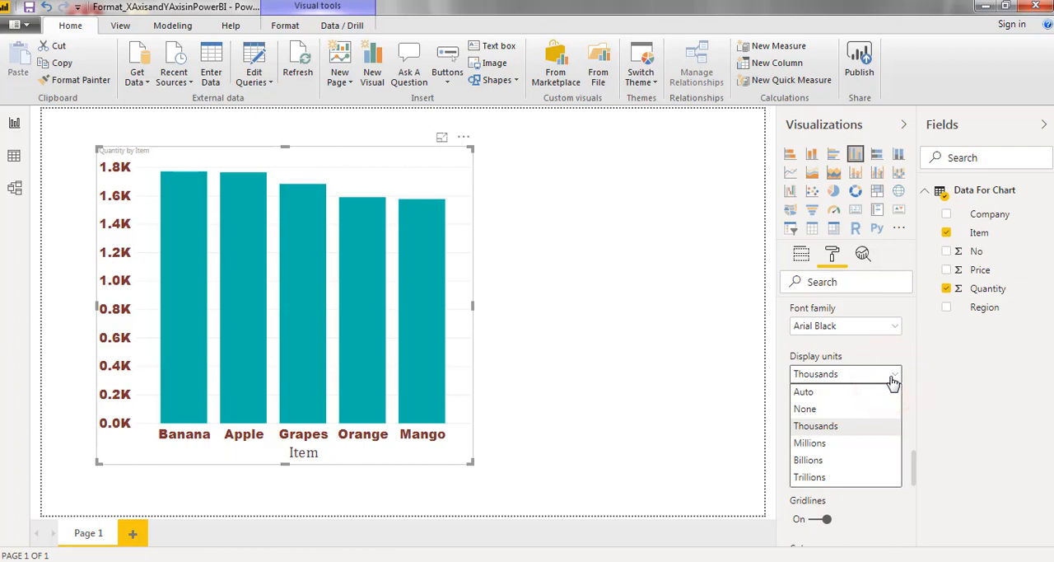
{"action": "mouse_move", "coordinate": [904, 360]}
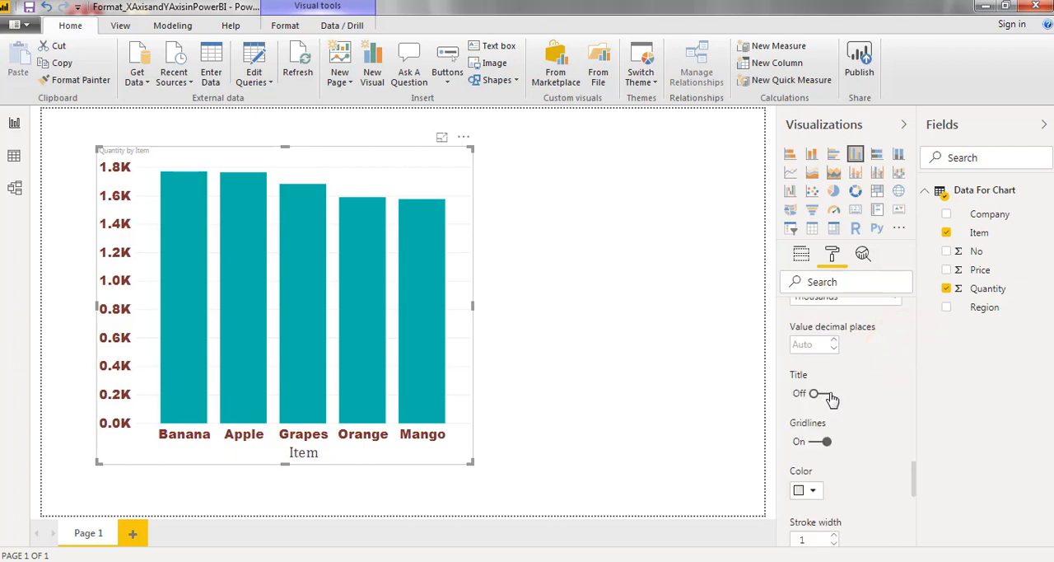
- Turn on the Y-axis title and switch its style from Show unit only to Show both
{"action": "left_click", "coordinate": [817, 393]}
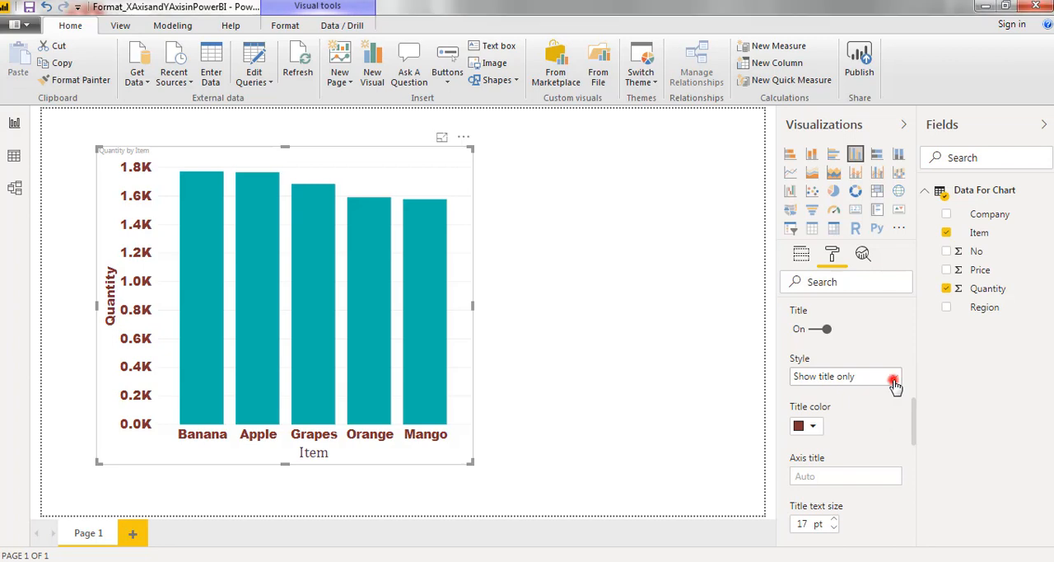
{"action": "left_click", "coordinate": [894, 377]}
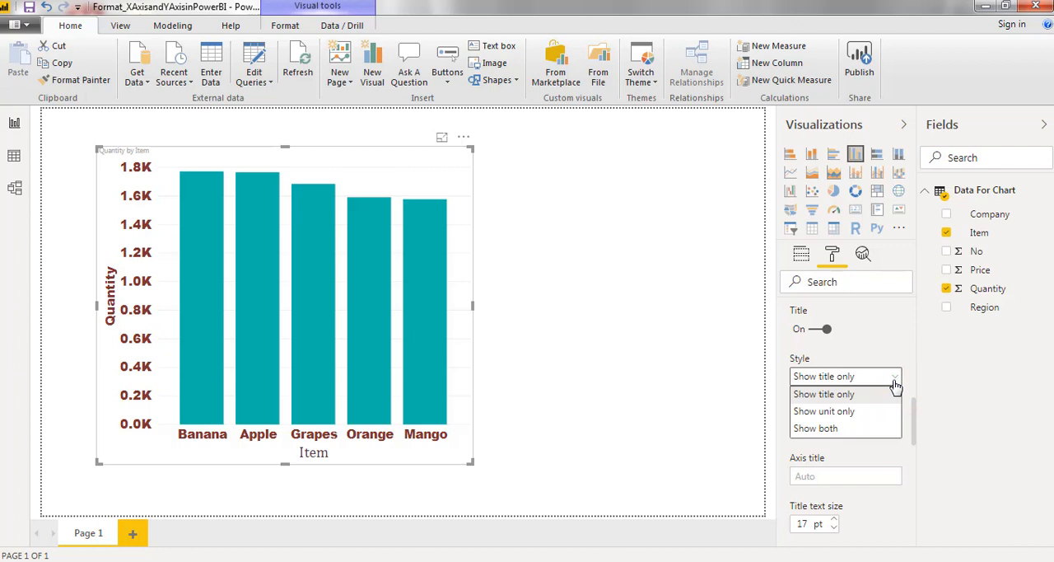
{"action": "mouse_move", "coordinate": [823, 411]}
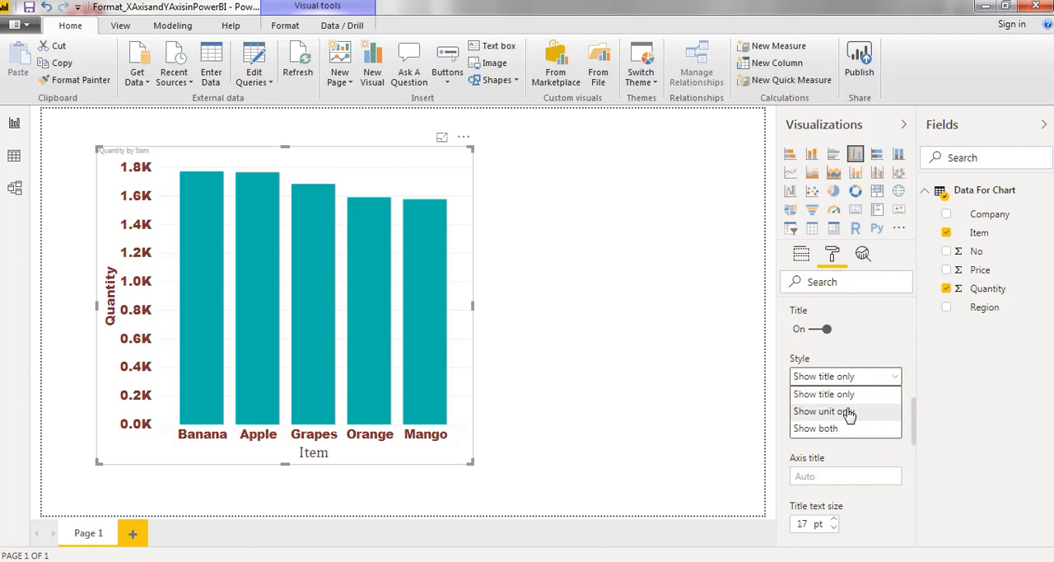
{"action": "mouse_move", "coordinate": [823, 411]}
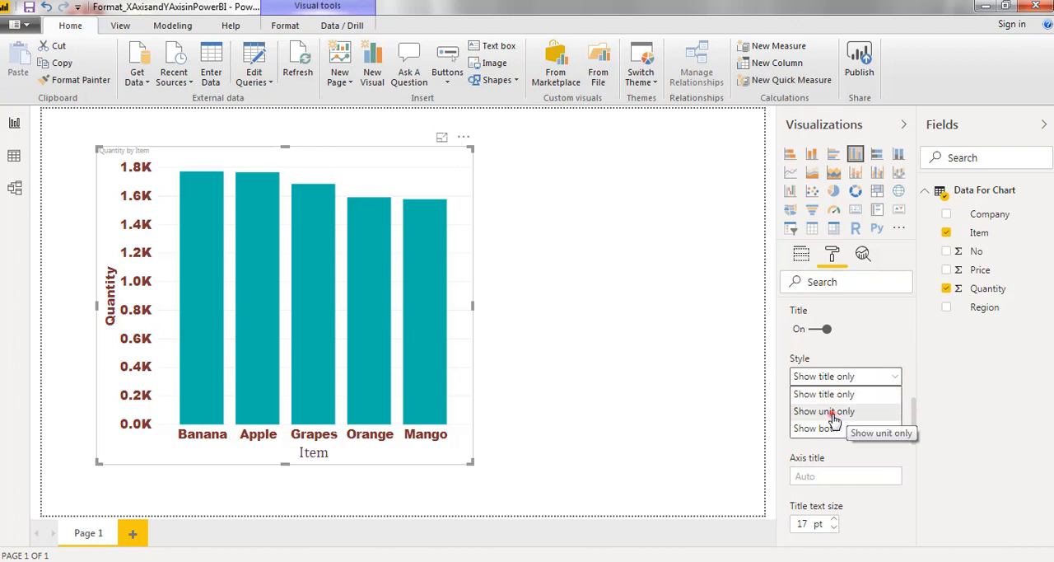
{"action": "left_click", "coordinate": [824, 411]}
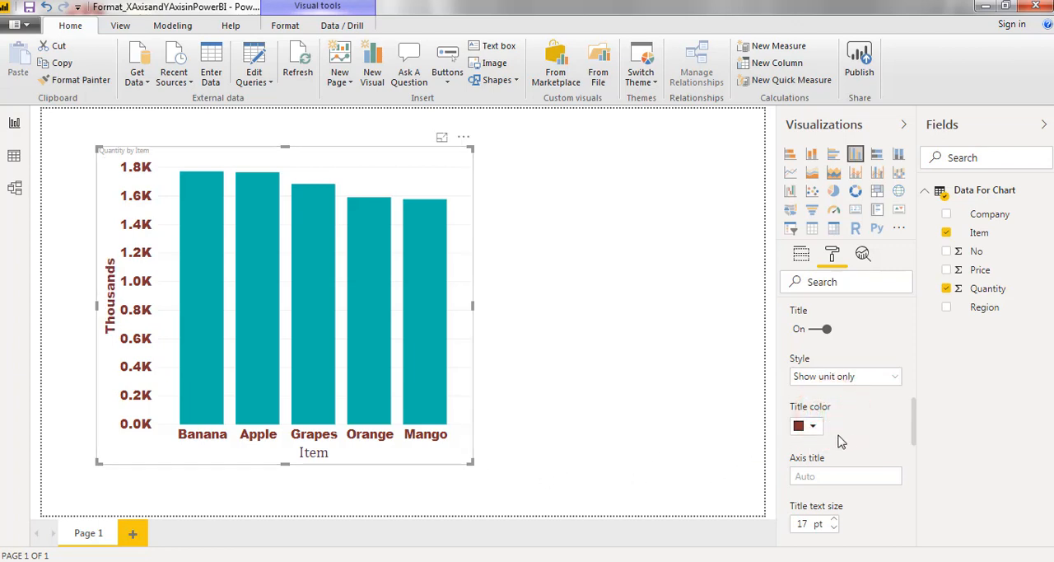
{"action": "left_click", "coordinate": [845, 377]}
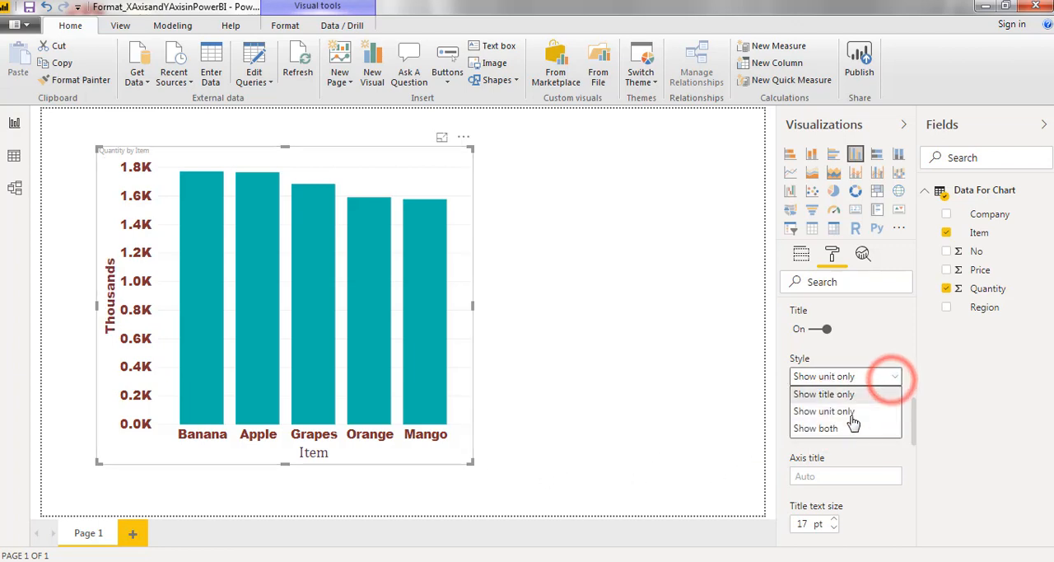
{"action": "left_click", "coordinate": [815, 428]}
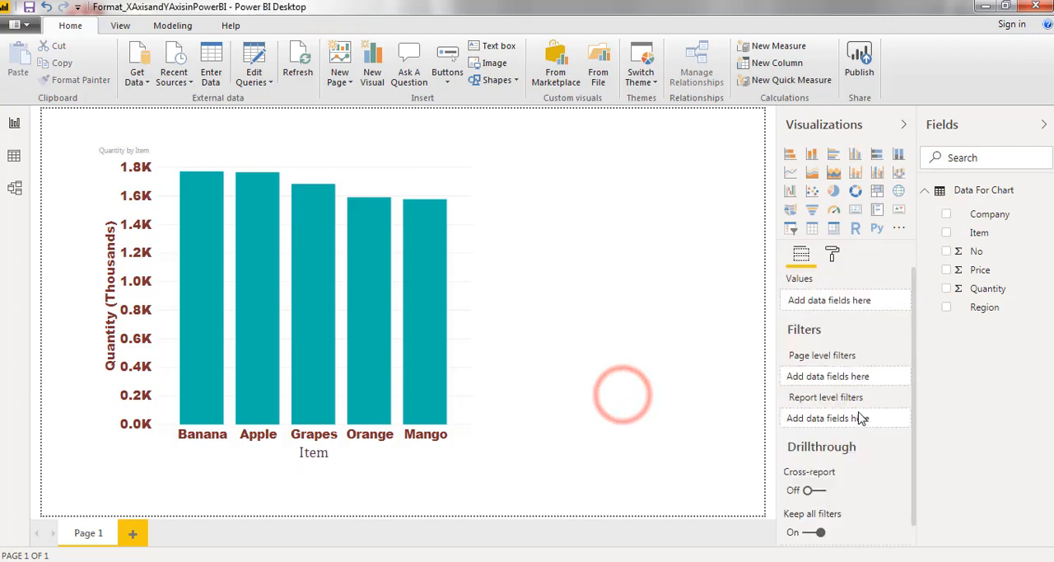
- Reselect the chart and change the Y-axis title colour from maroon to dark teal
{"action": "left_click", "coordinate": [283, 304]}
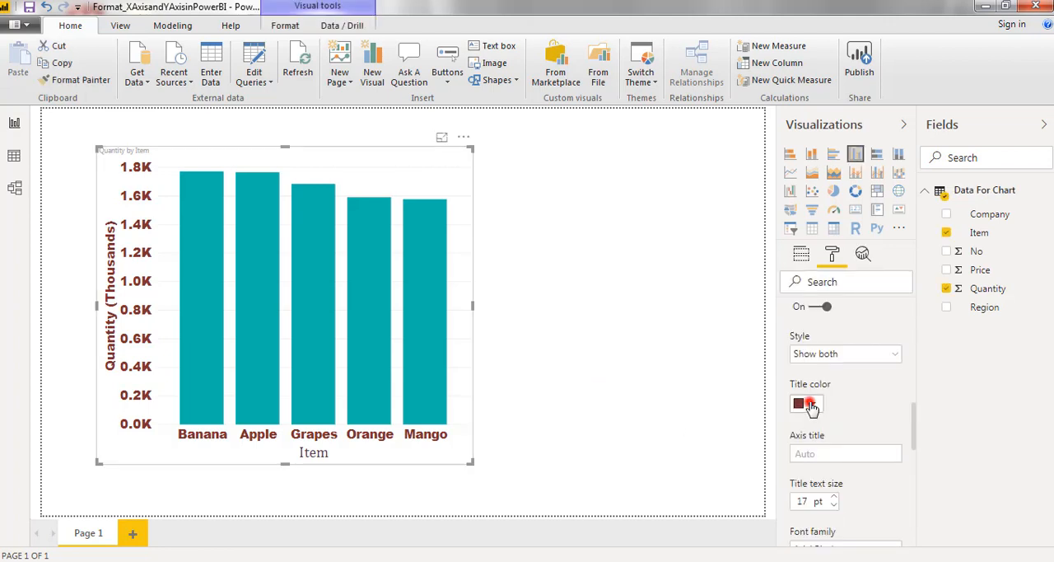
{"action": "left_click", "coordinate": [807, 404]}
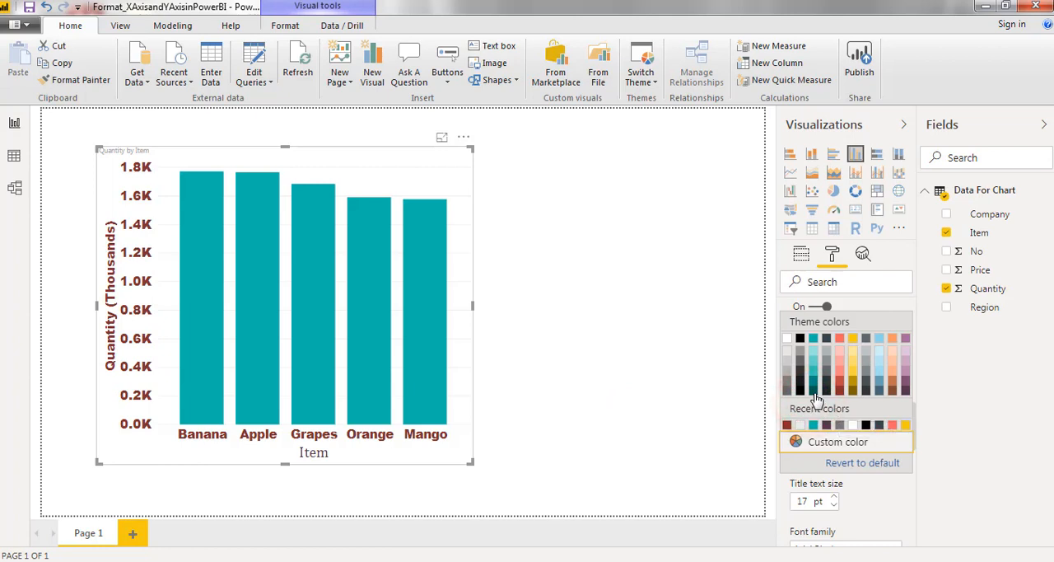
{"action": "left_click", "coordinate": [812, 398]}
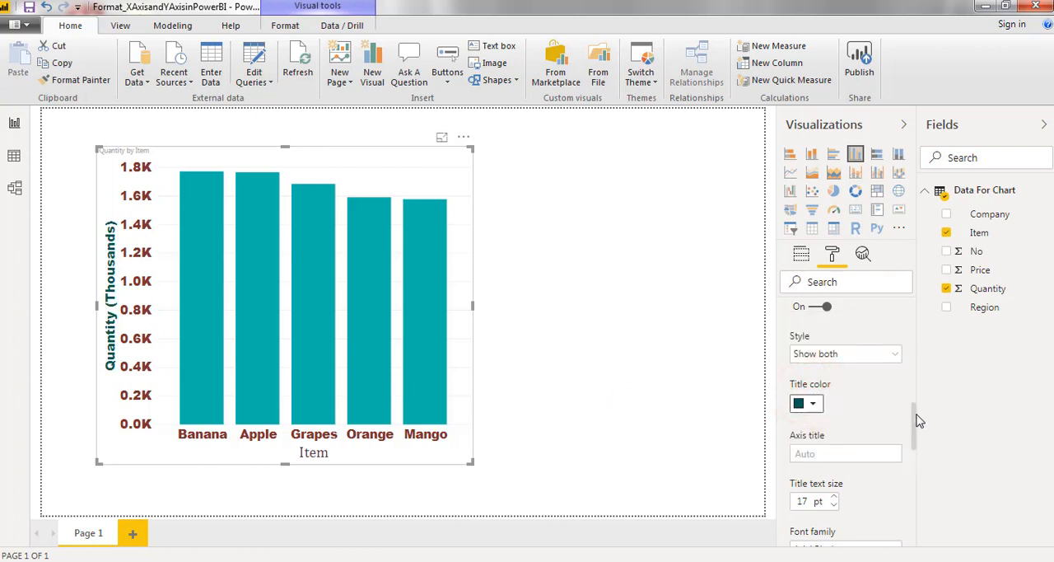
{"action": "scroll", "scroll_direction": "down", "scroll_amount": 3}
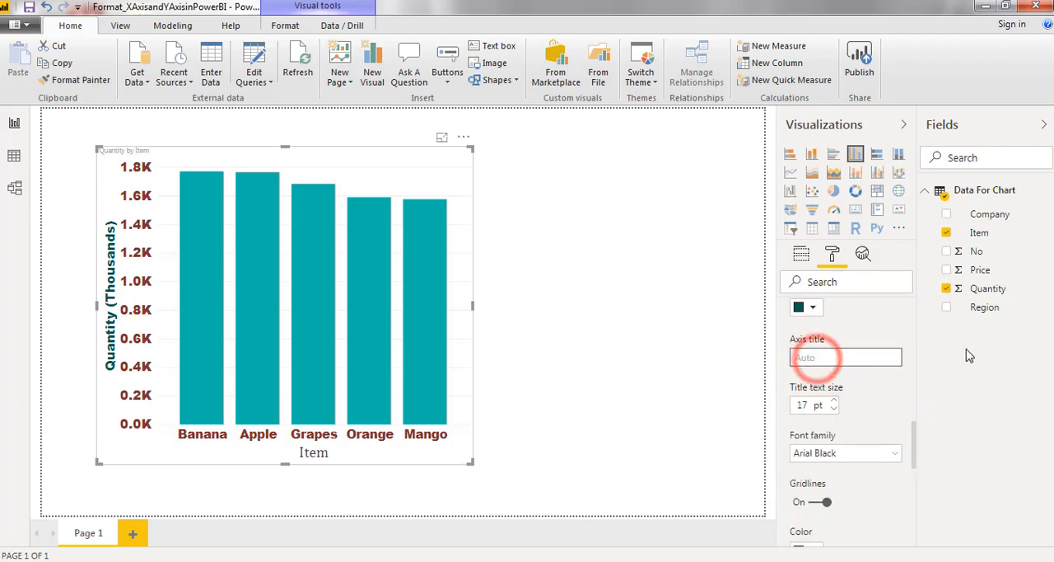
{"action": "type", "text": "sales"}
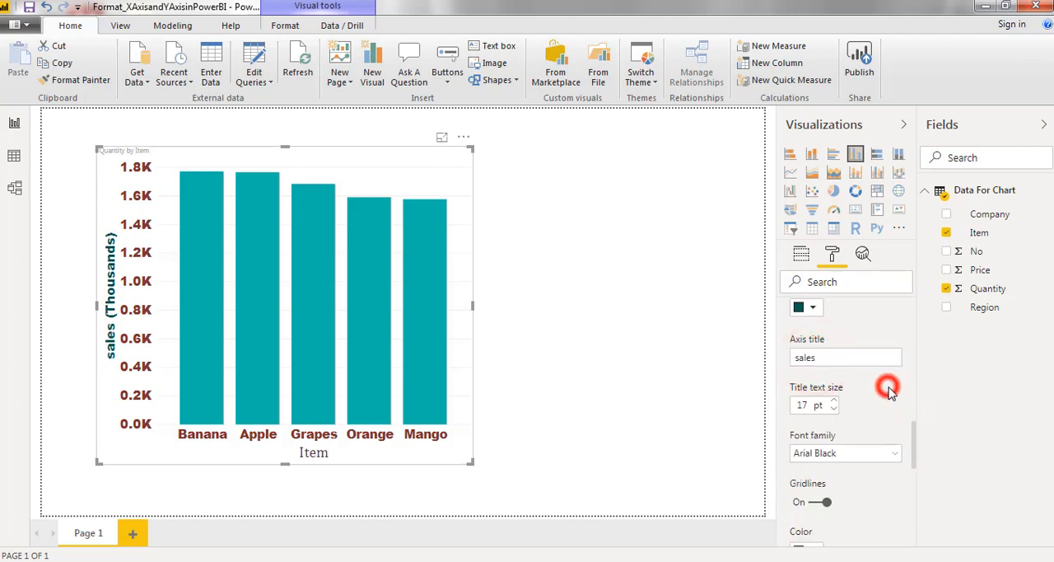
{"action": "left_click", "coordinate": [844, 357]}
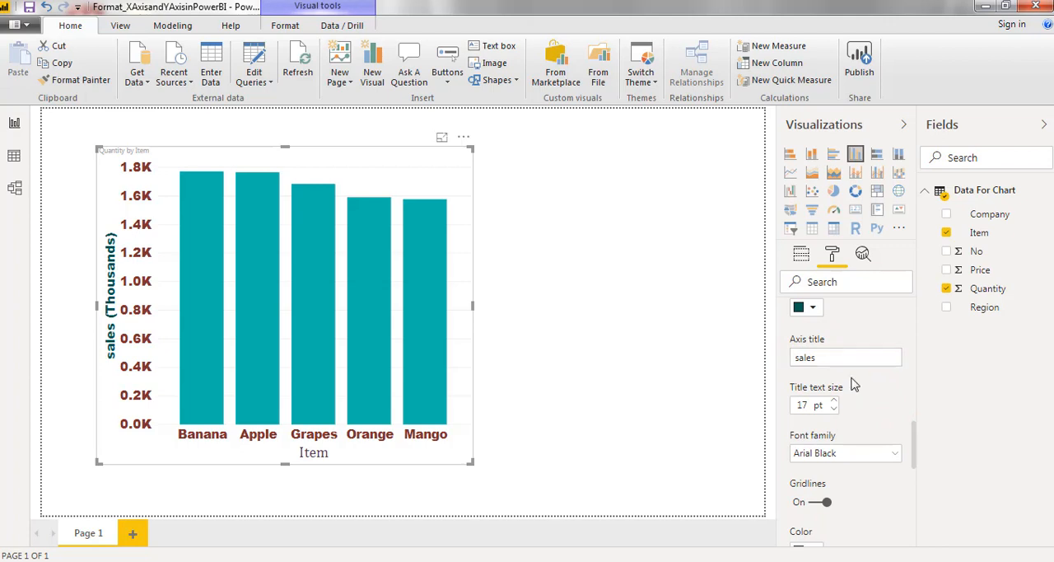
{"action": "left_click", "coordinate": [843, 356]}
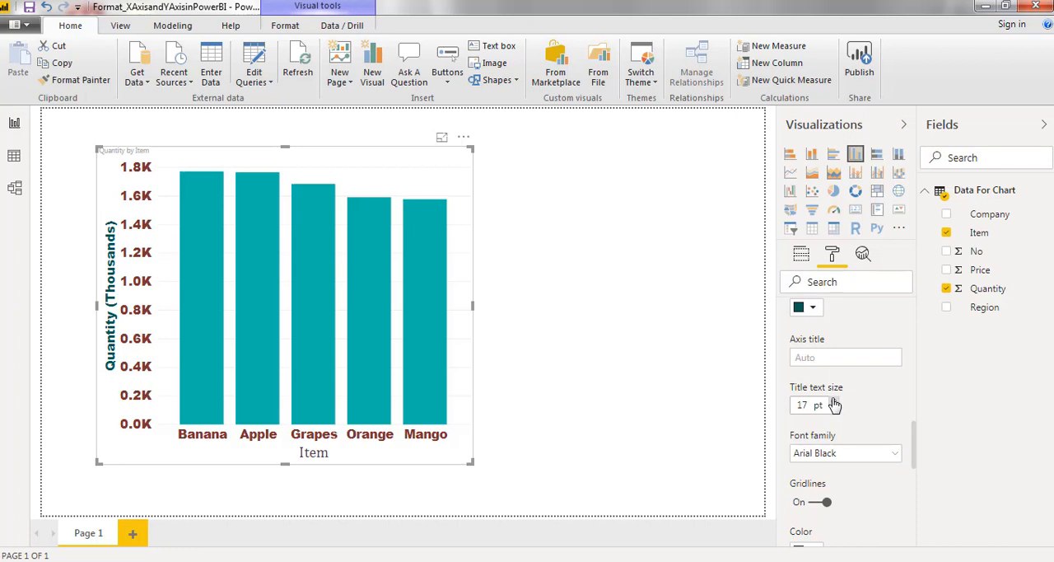
- Set the Y-axis title text size to 18 pt and its font family to Comic Sans MS
{"action": "left_click", "coordinate": [834, 404]}
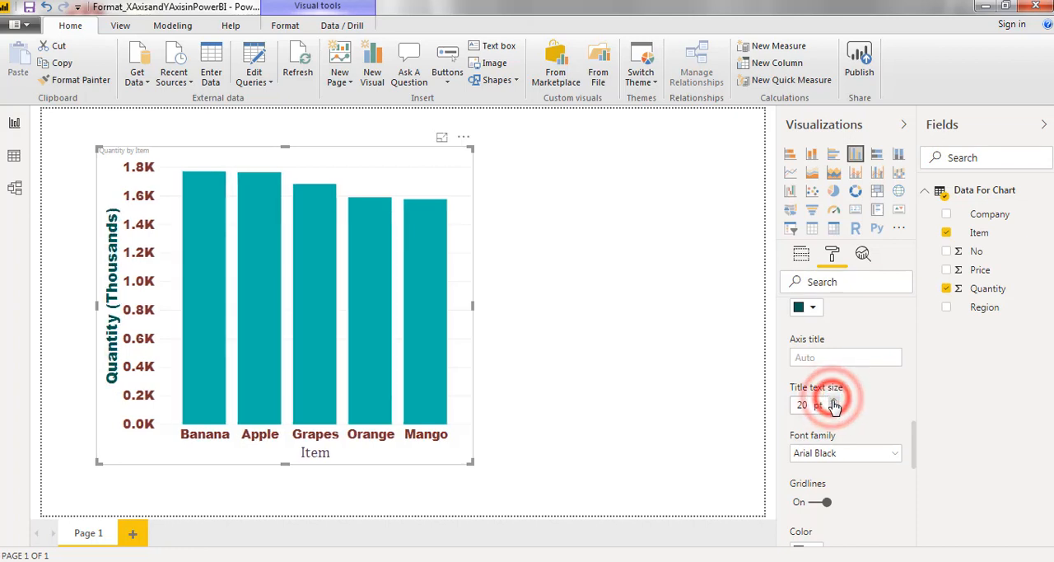
{"action": "left_click", "coordinate": [833, 408]}
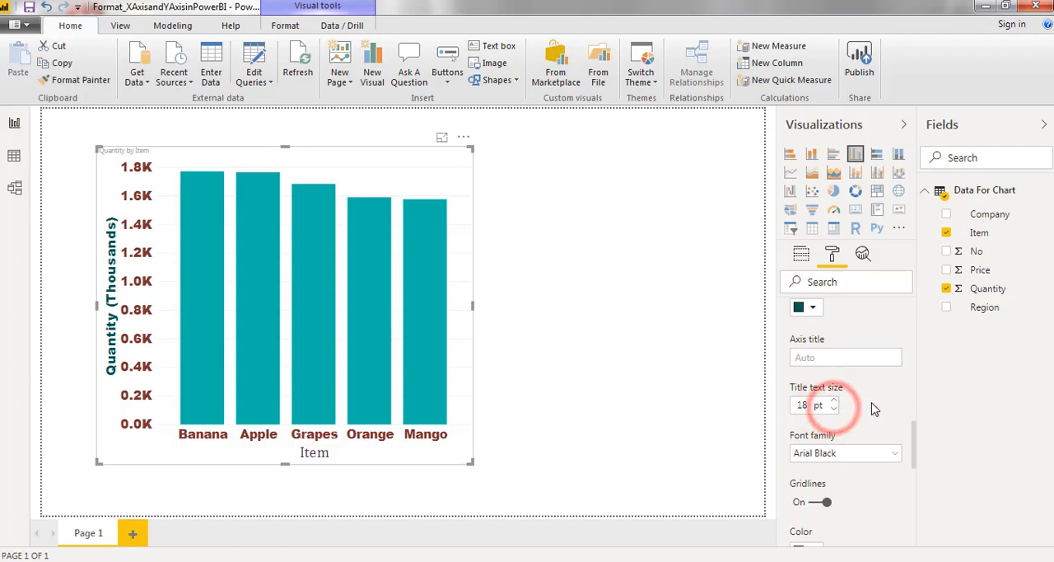
{"action": "scroll", "scroll_direction": "down", "scroll_amount": 3}
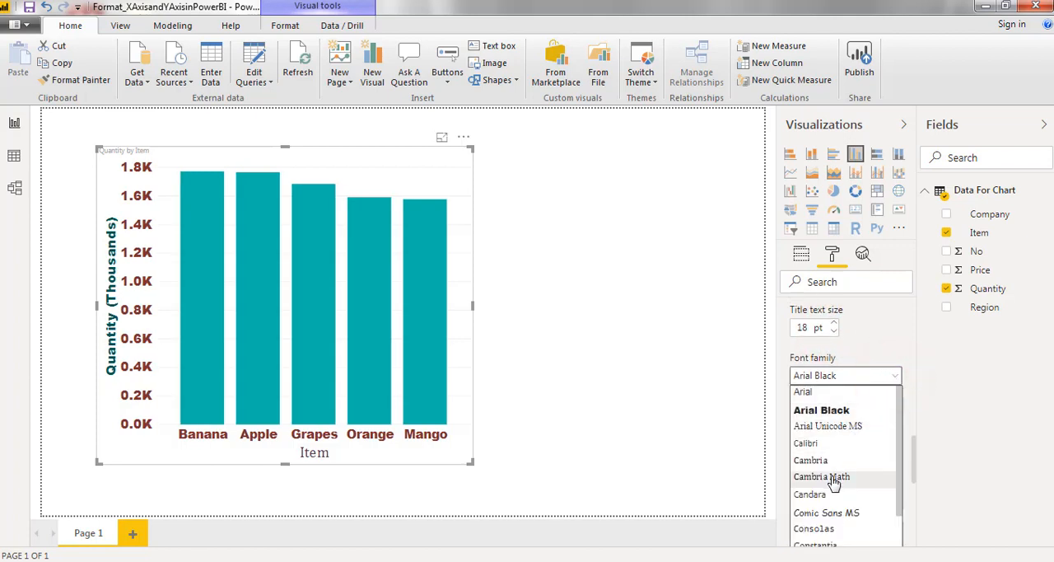
{"action": "left_click", "coordinate": [826, 512]}
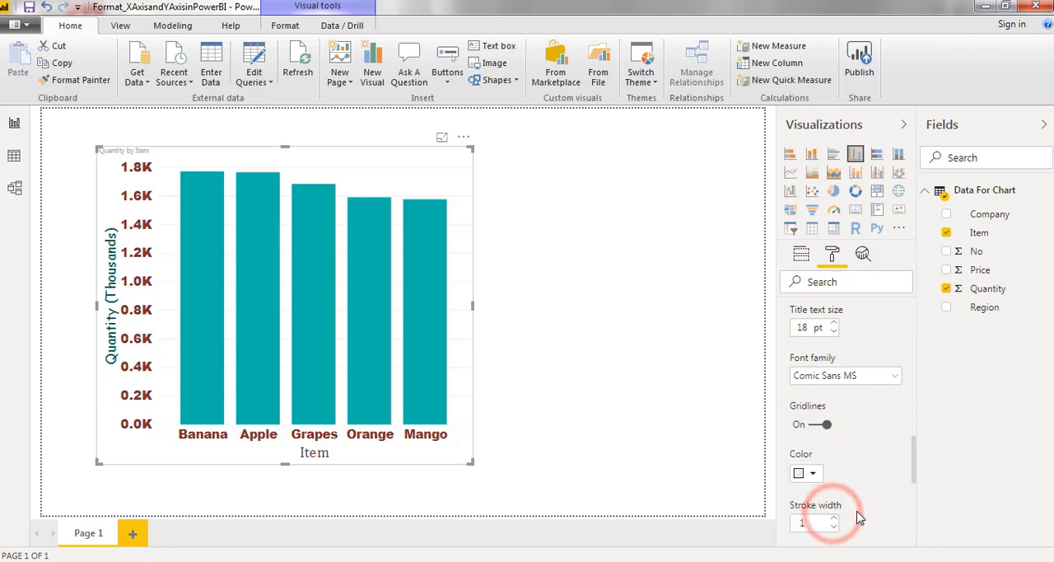
{"action": "scroll", "scroll_direction": "down", "scroll_amount": 3}
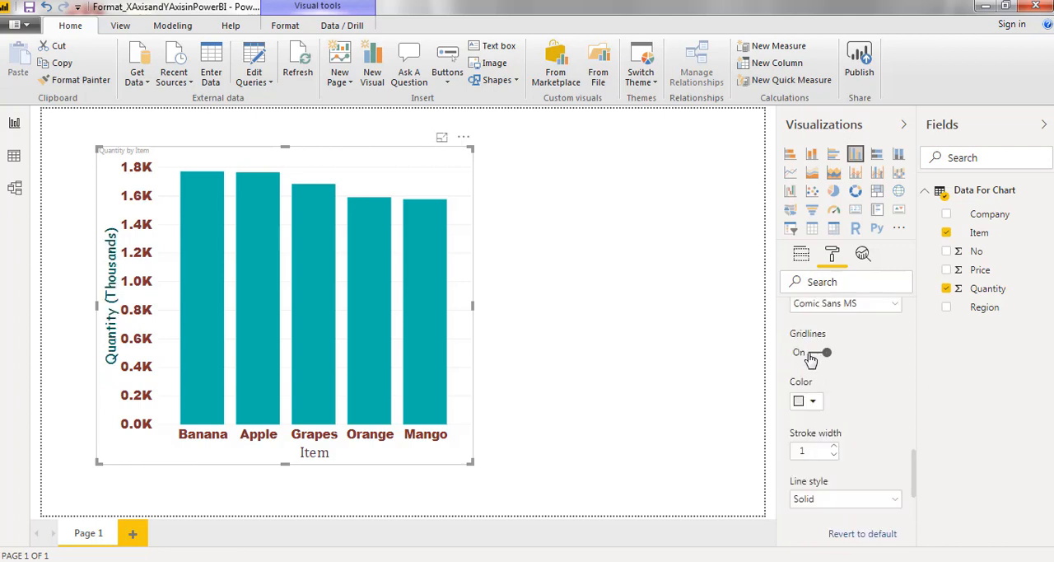
- Toggle gridlines off and on, then style them maroon, stroke width 3, dotted
{"action": "left_click", "coordinate": [811, 352]}
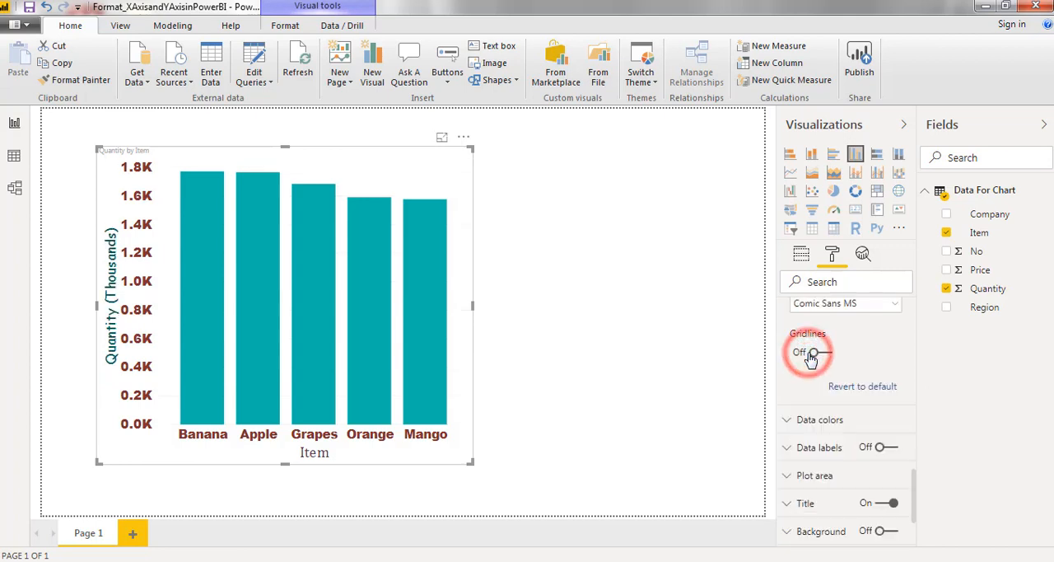
{"action": "left_click", "coordinate": [810, 353]}
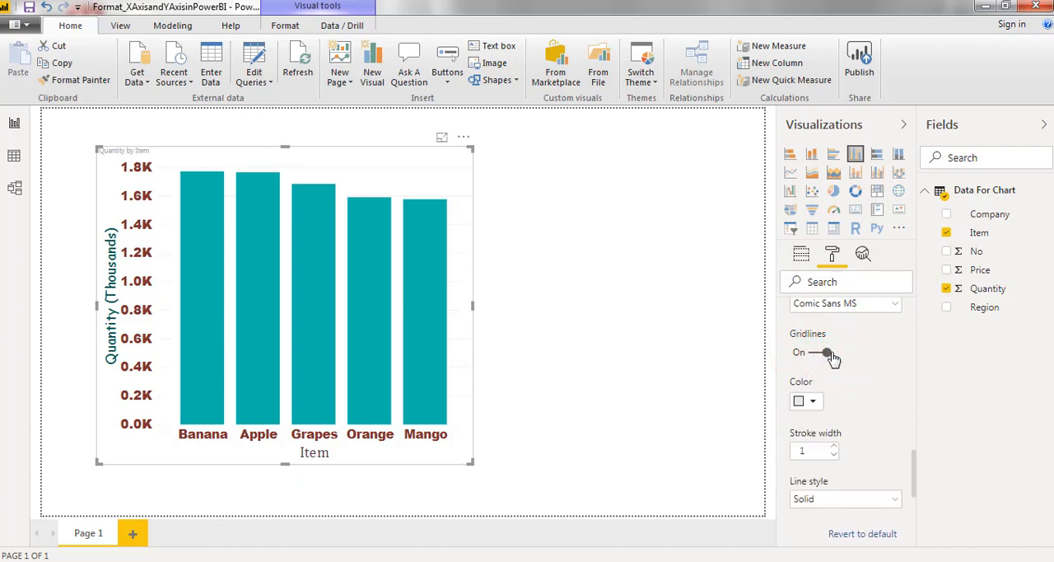
{"action": "left_click", "coordinate": [806, 401]}
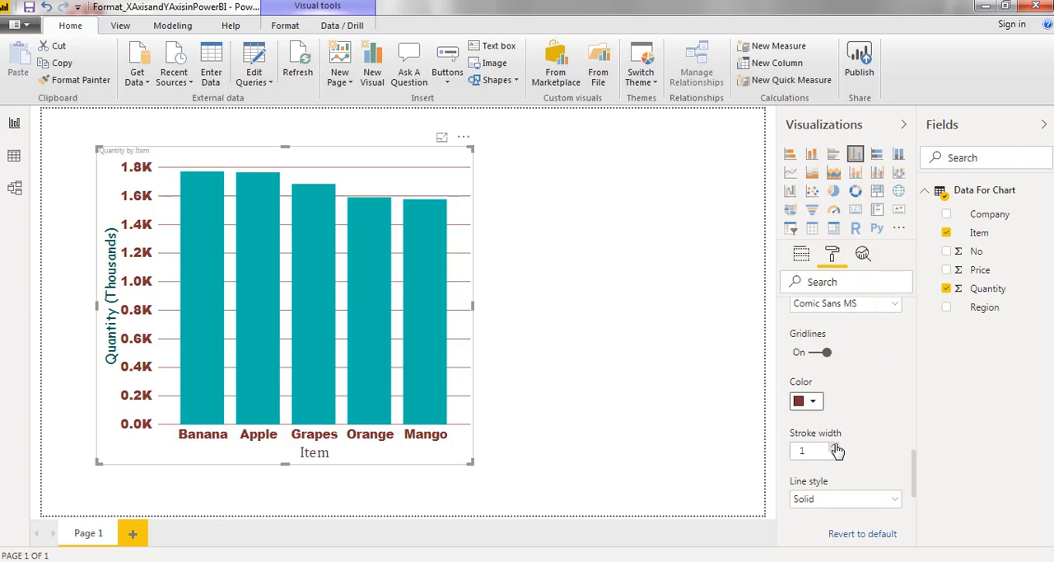
{"action": "left_click", "coordinate": [837, 449]}
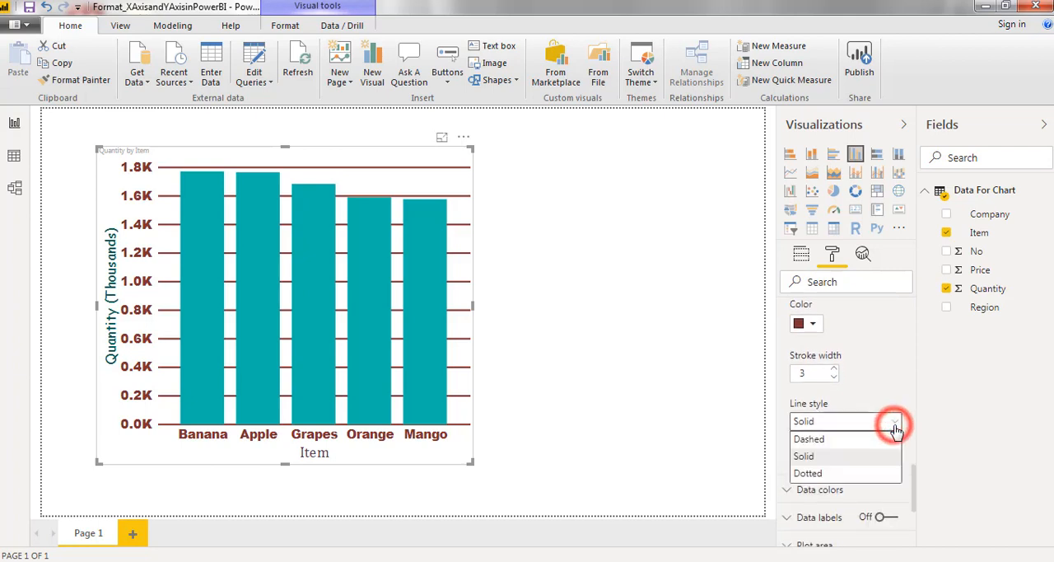
{"action": "mouse_move", "coordinate": [832, 478]}
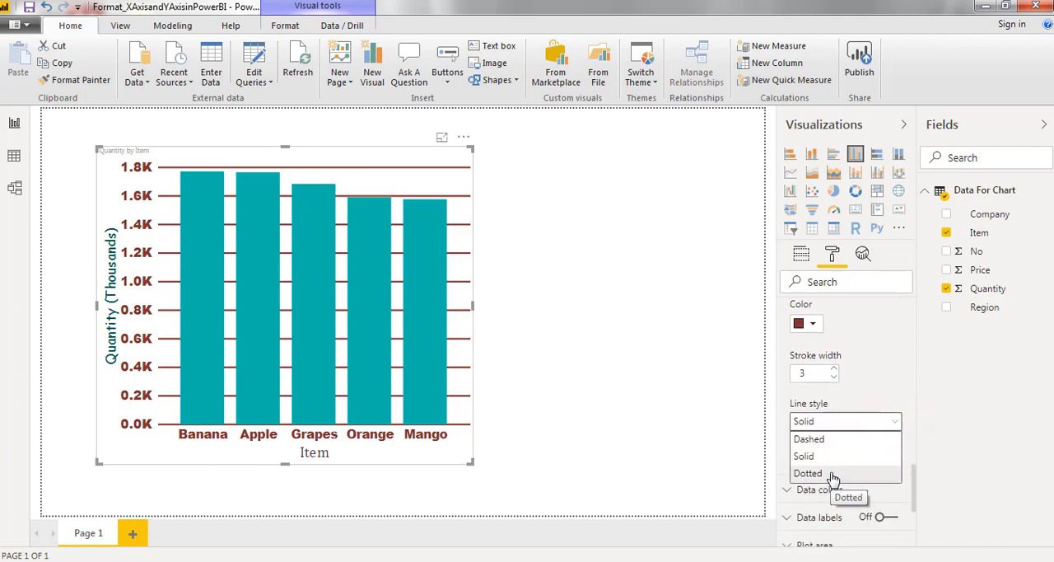
{"action": "left_click", "coordinate": [808, 472]}
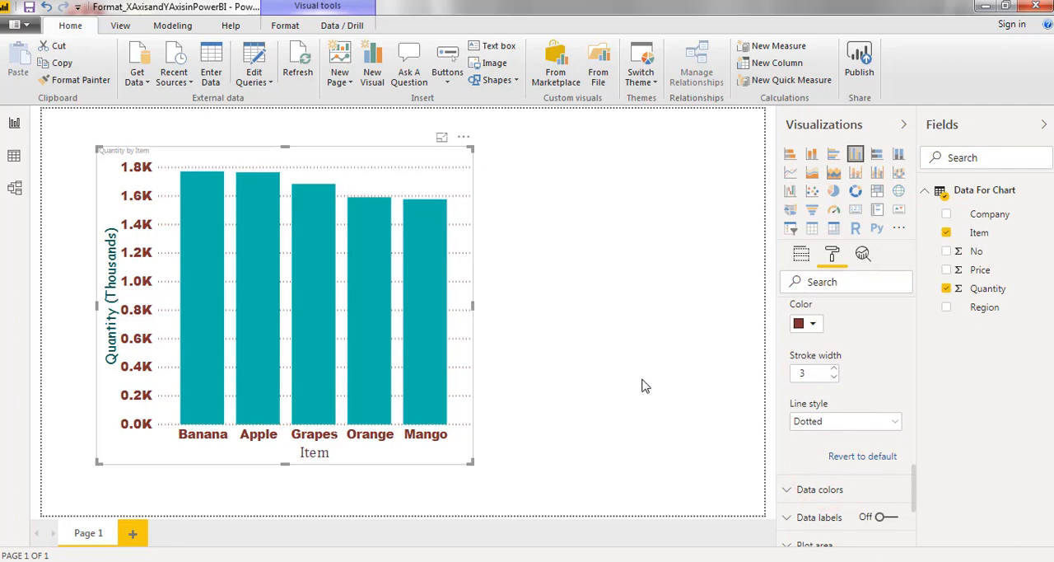